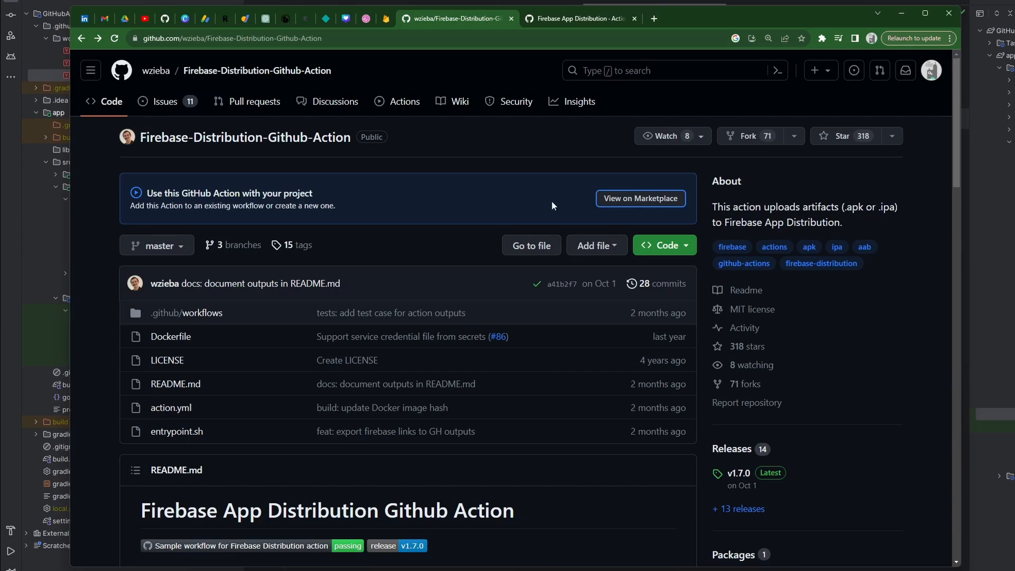
mouse_move(493, 180)
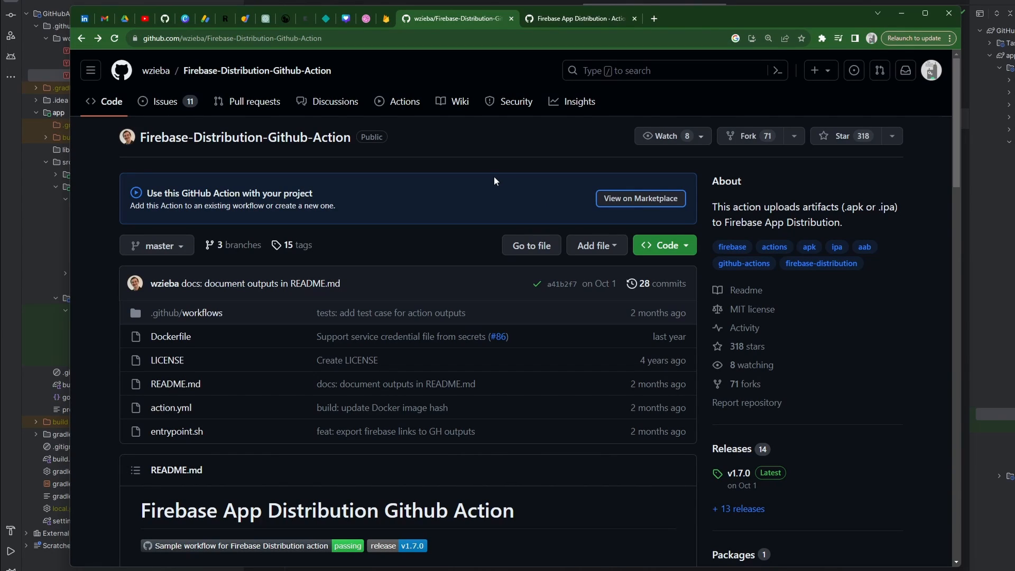
mouse_move(512, 158)
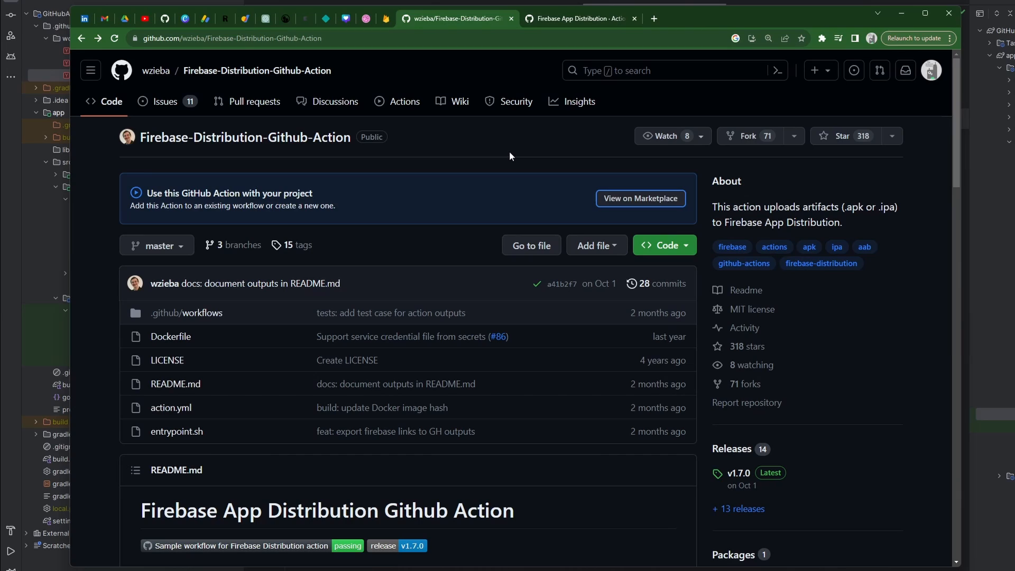
mouse_move(442, 142)
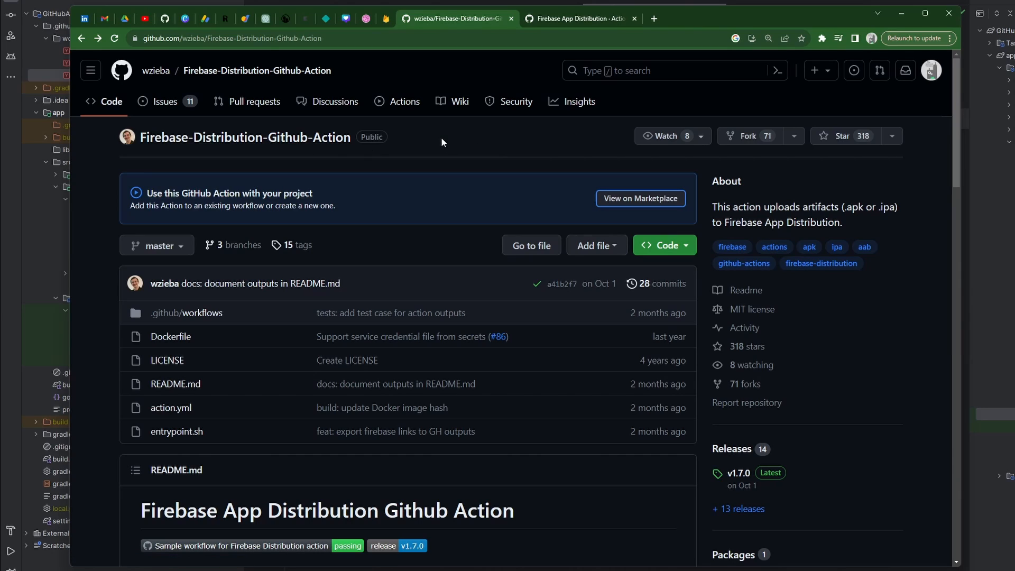
mouse_move(440, 164)
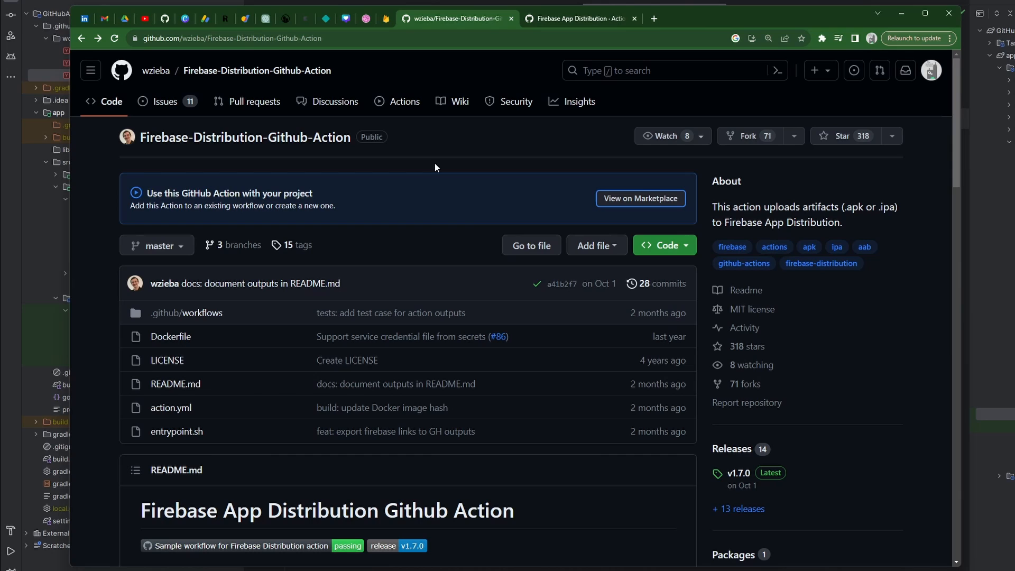
mouse_move(453, 156)
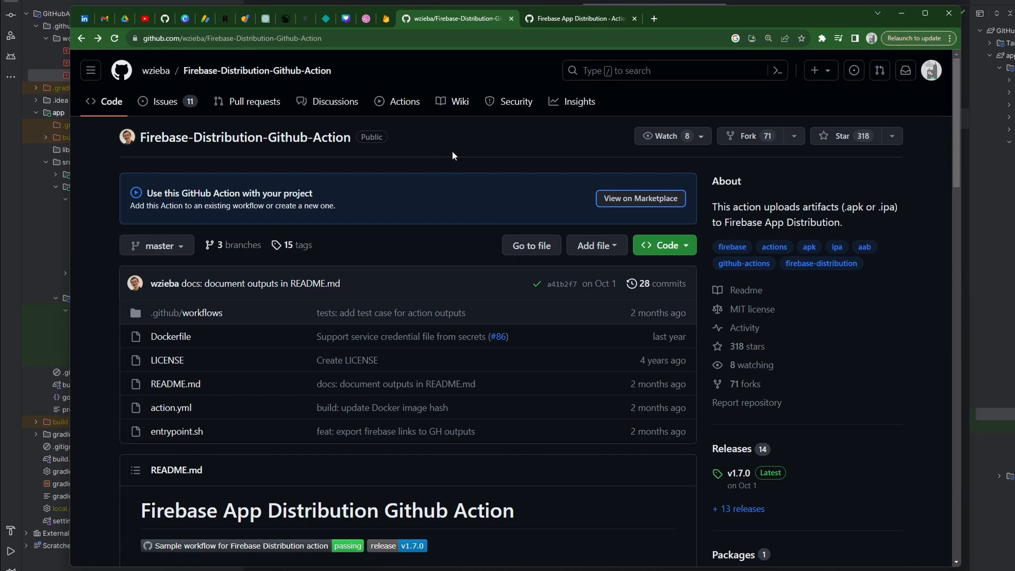
- Scroll the action README past Inputs to the Sample usage workflow block
scroll(down, 3)
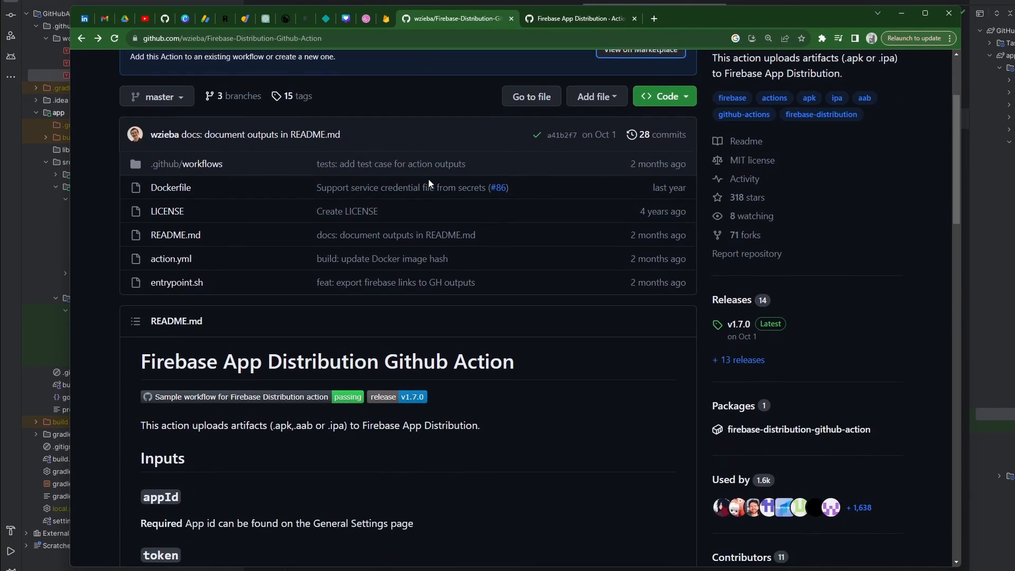
scroll(down, 3)
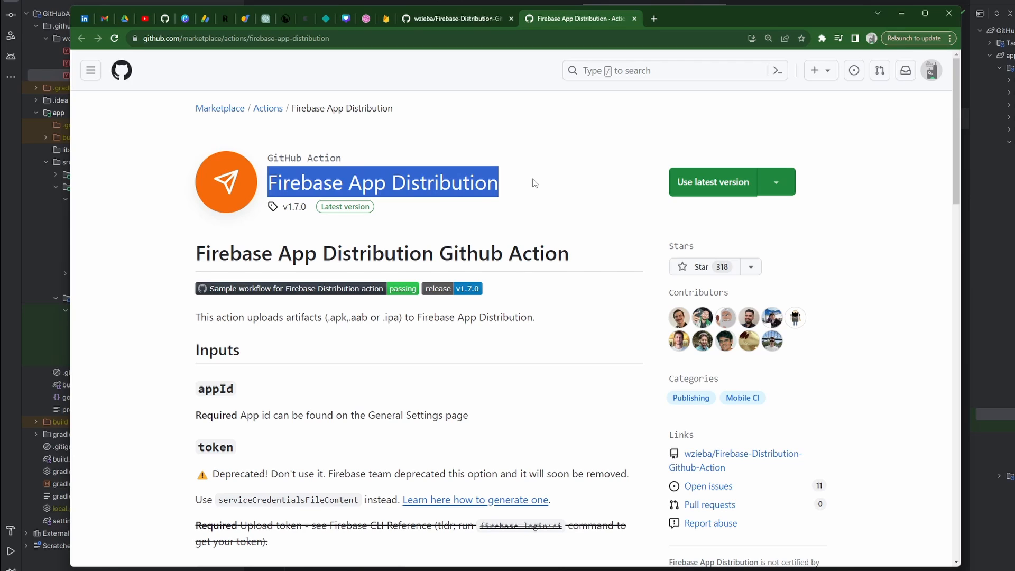
mouse_move(517, 154)
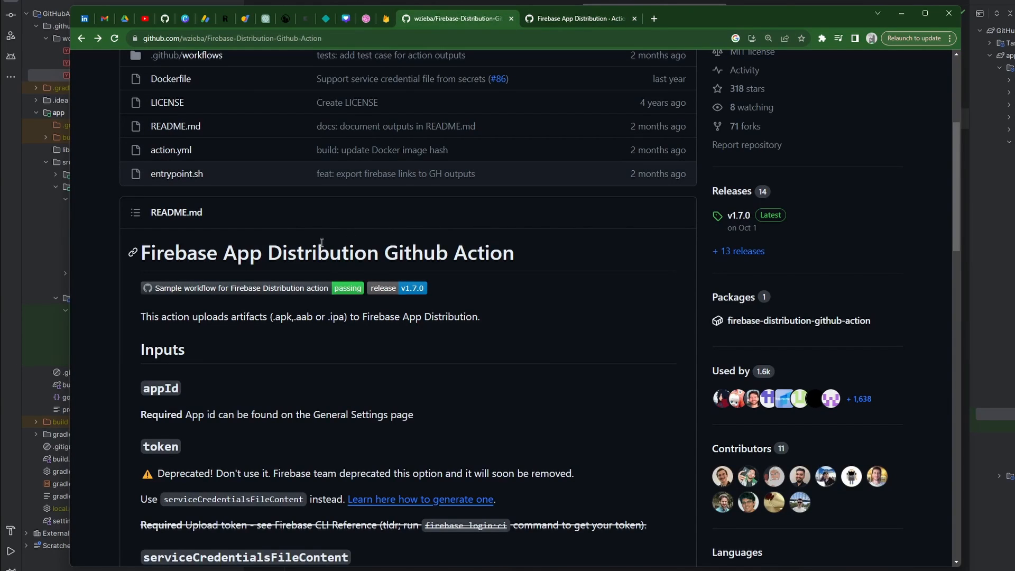
scroll(down, 3)
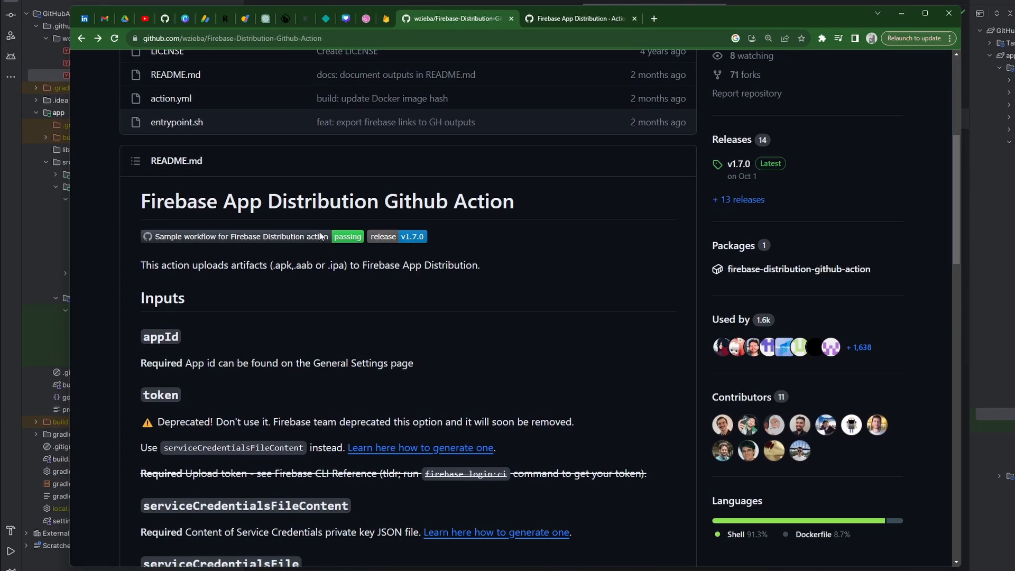
scroll(down, 3)
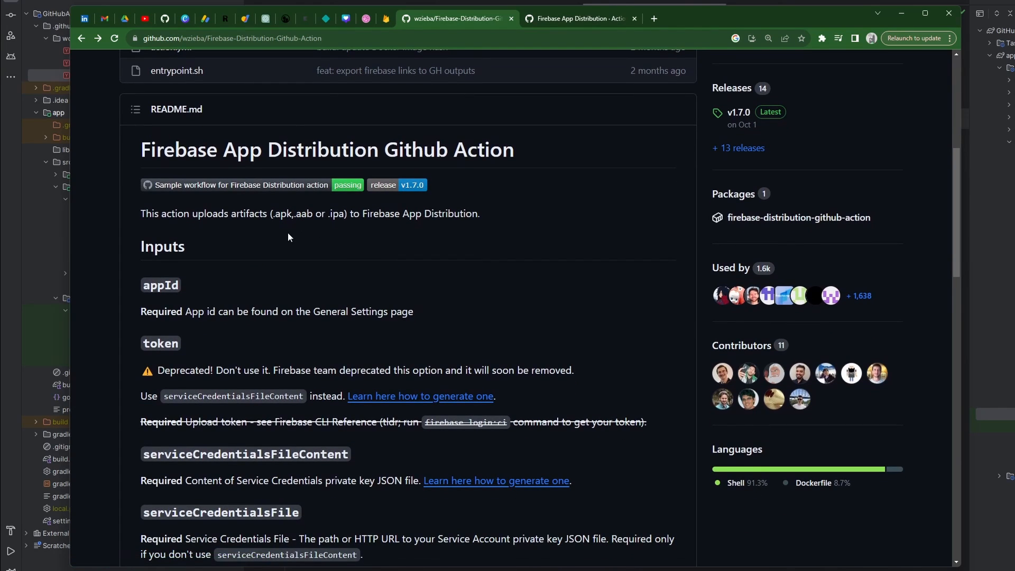
scroll(down, 3)
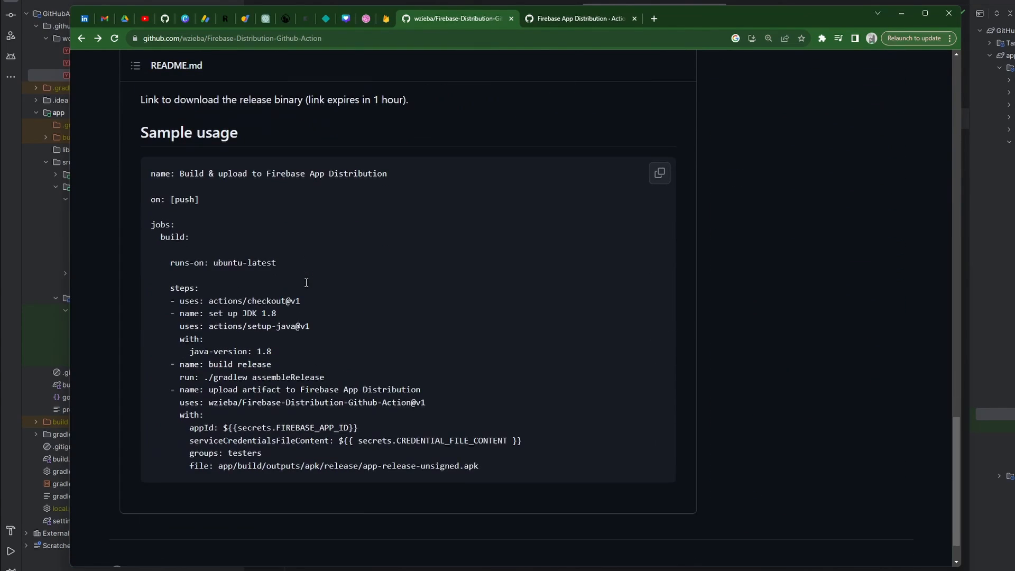
scroll(down, 3)
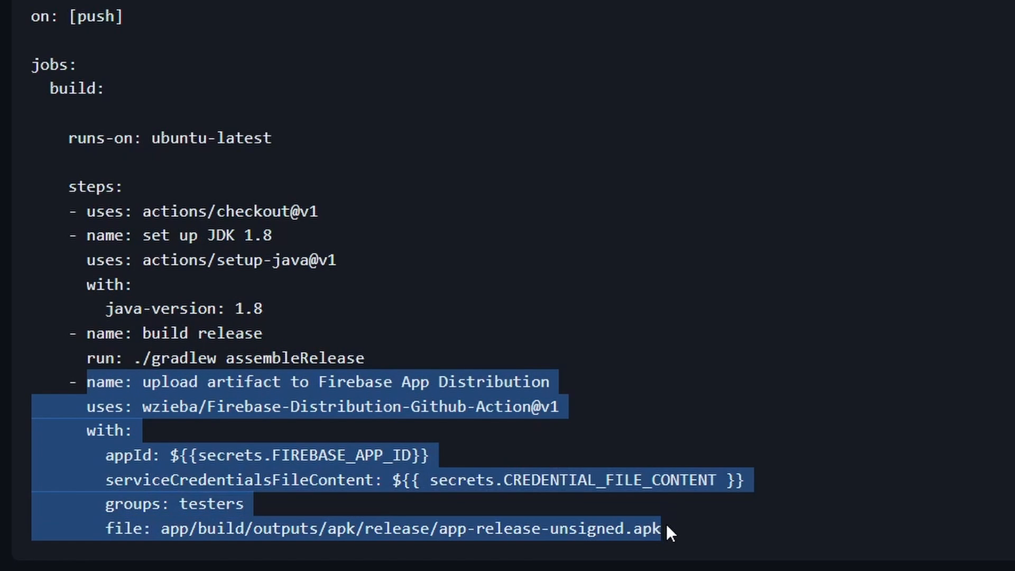
click(152, 399)
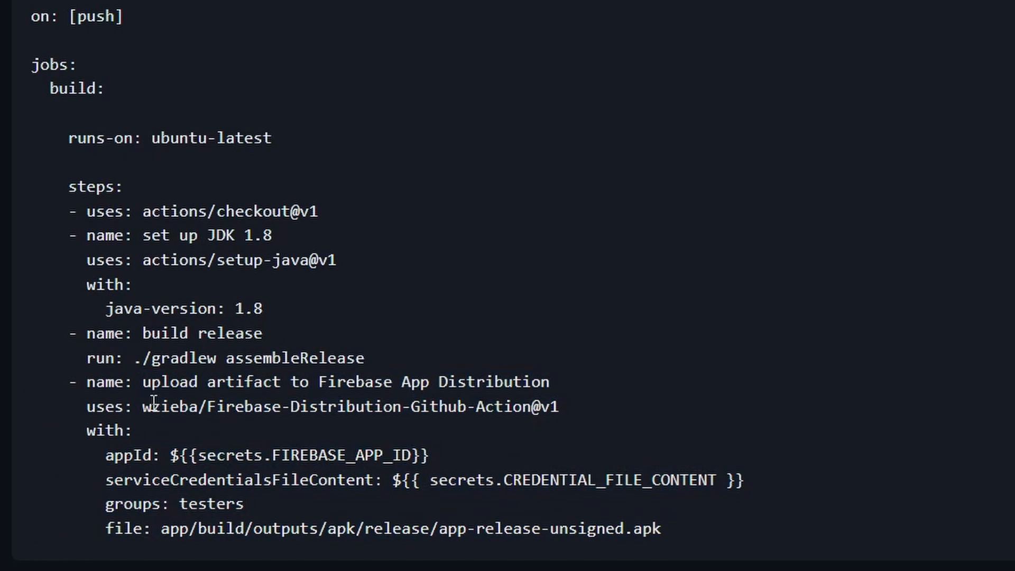
drag(144, 406, 545, 406)
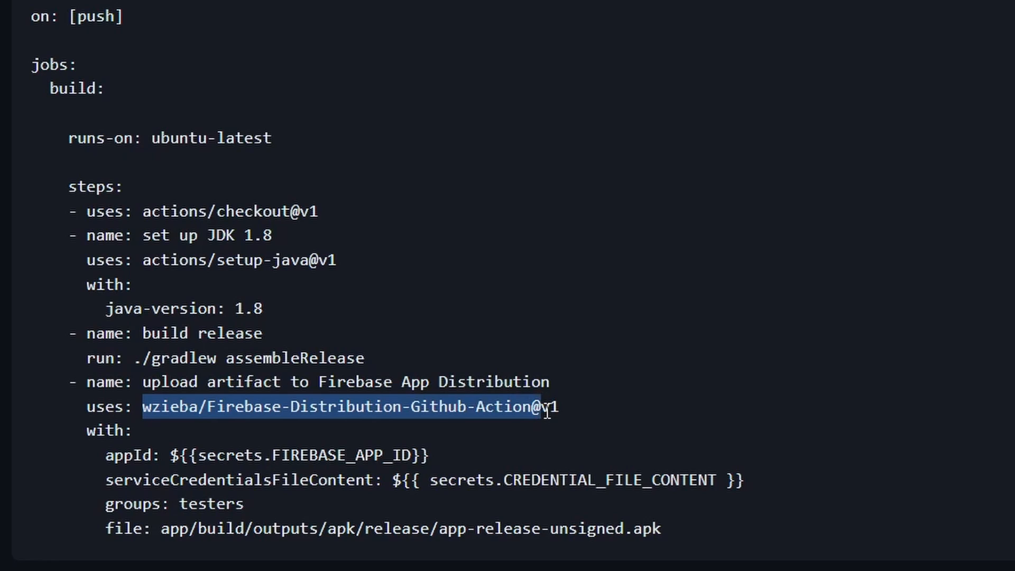
mouse_move(105, 454)
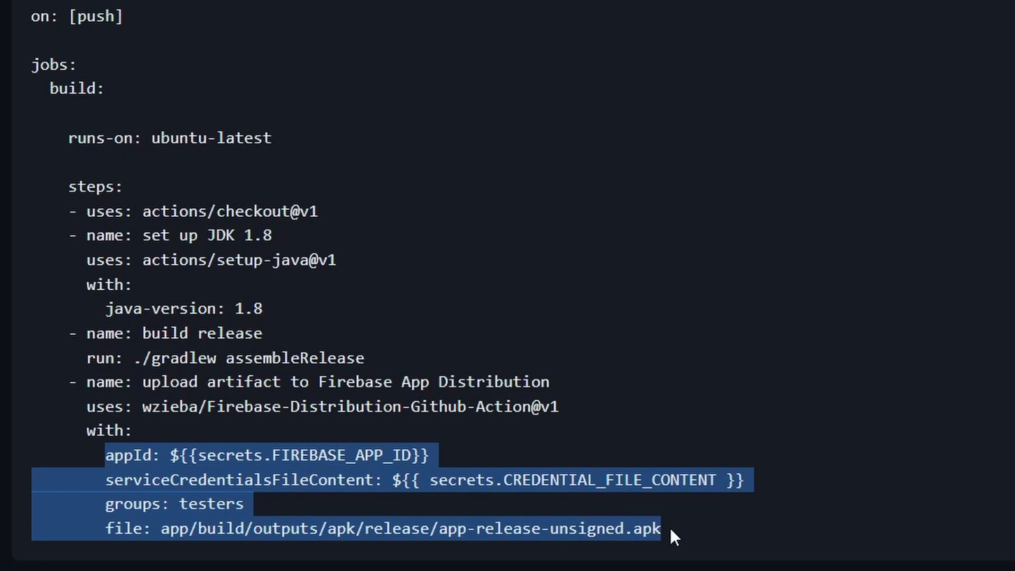
mouse_move(505, 527)
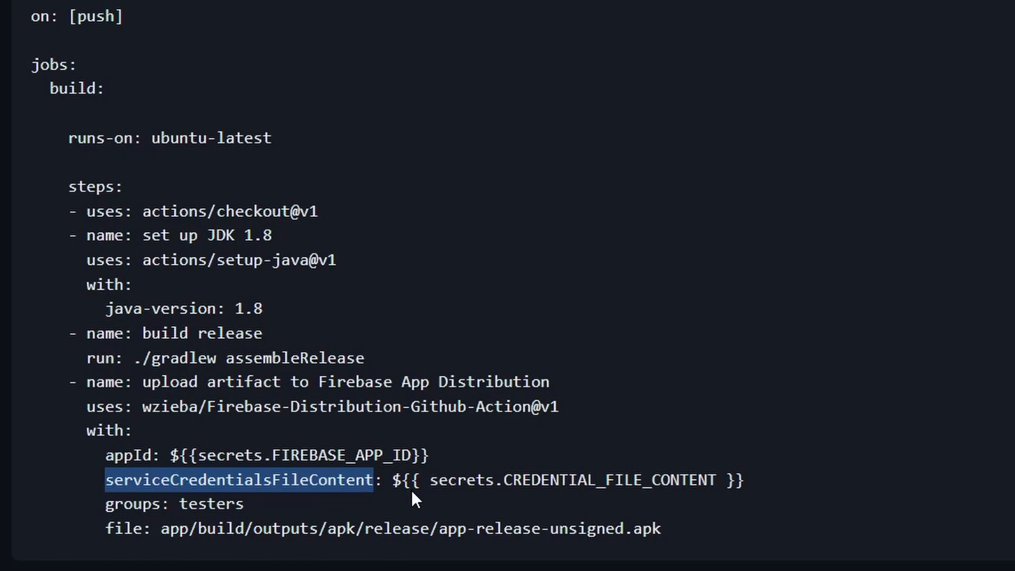
mouse_move(452, 456)
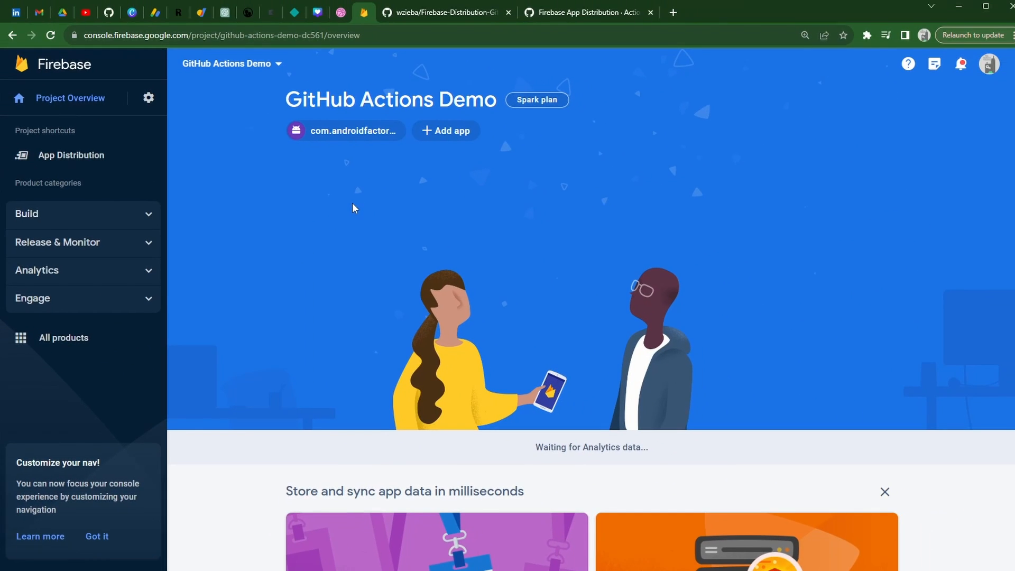
mouse_move(348, 212)
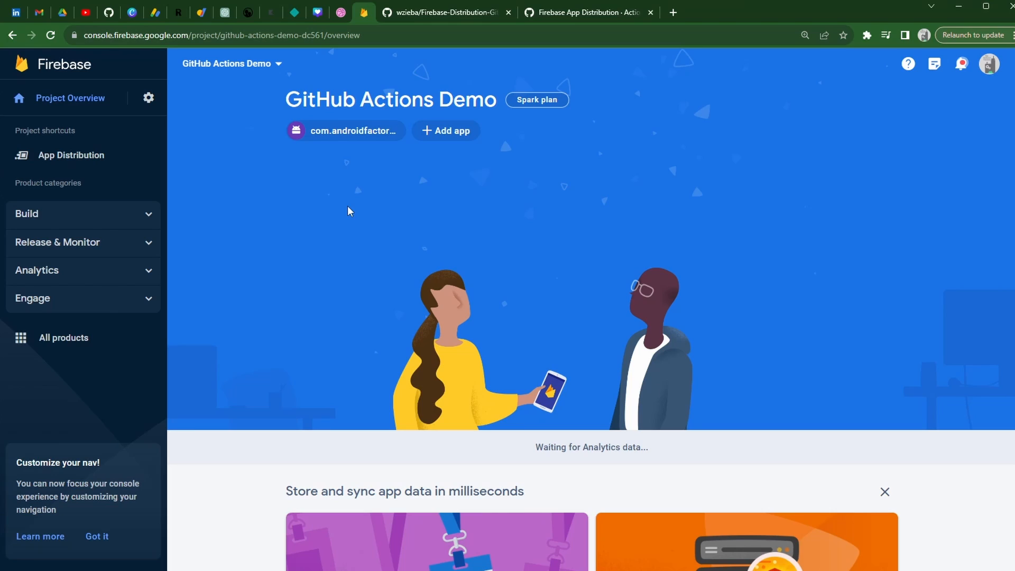
mouse_move(322, 226)
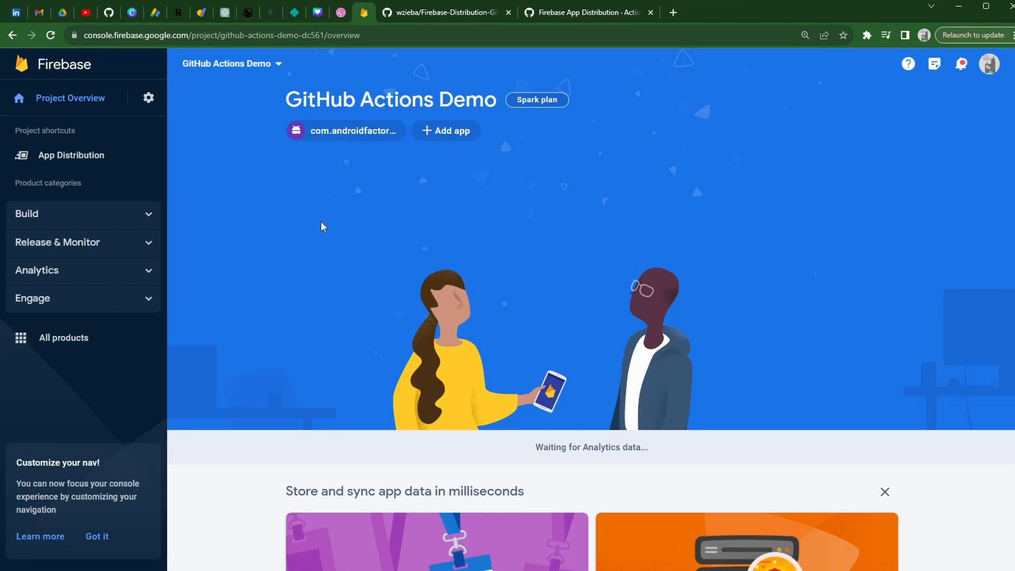
mouse_move(189, 163)
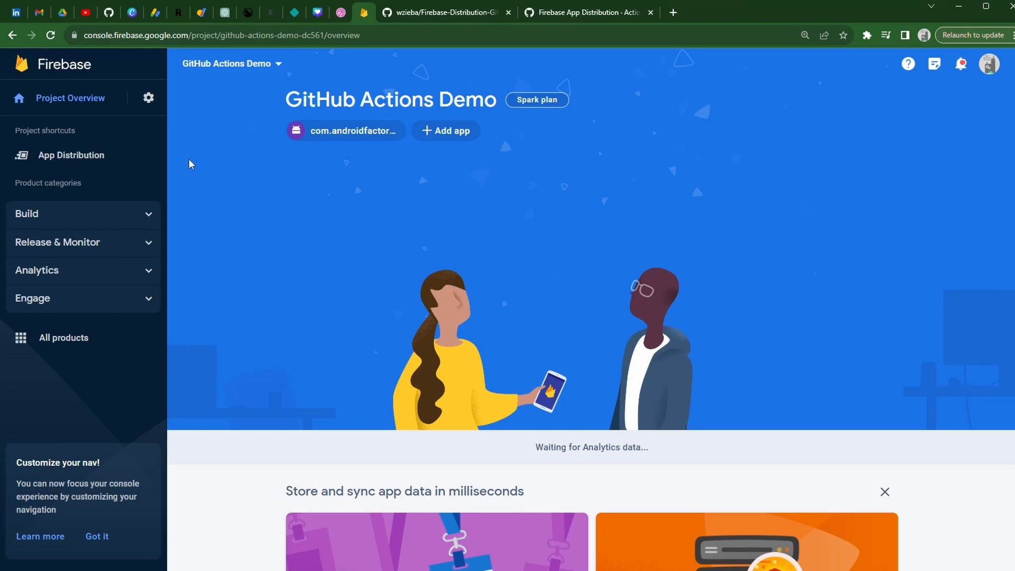
mouse_move(214, 134)
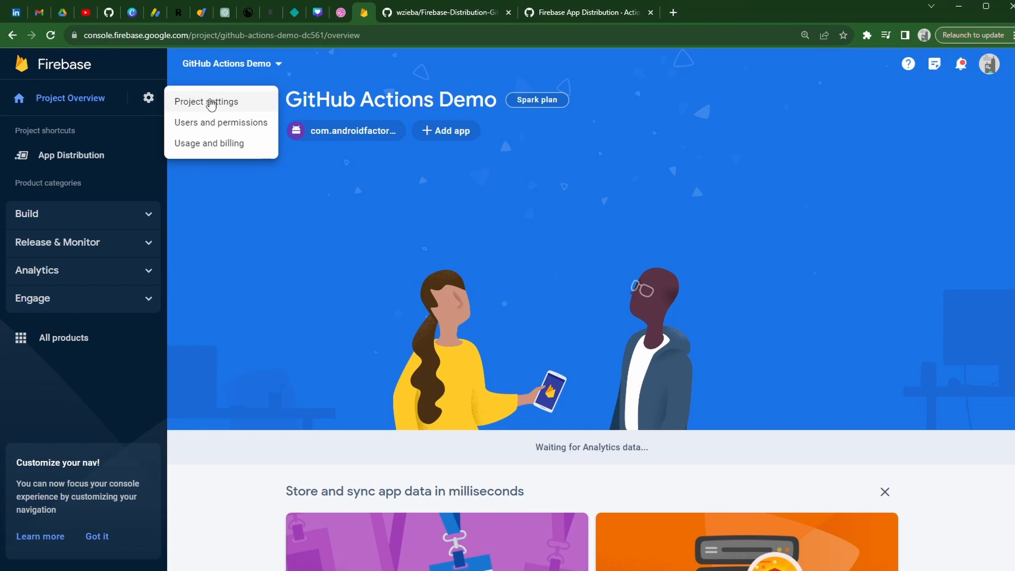
- Open Project settings for the GitHub Actions Demo Firebase project
click(206, 101)
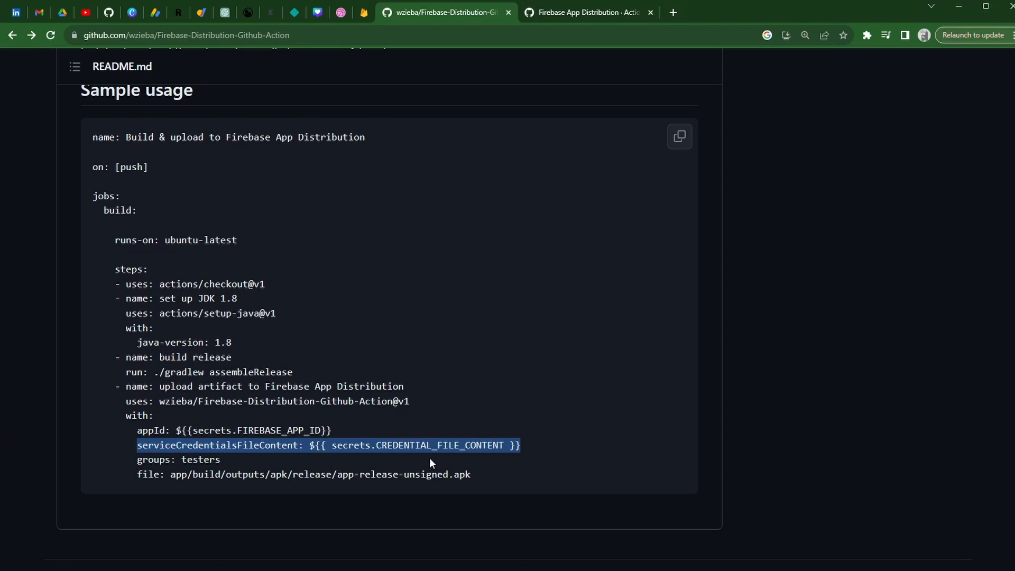
mouse_move(423, 462)
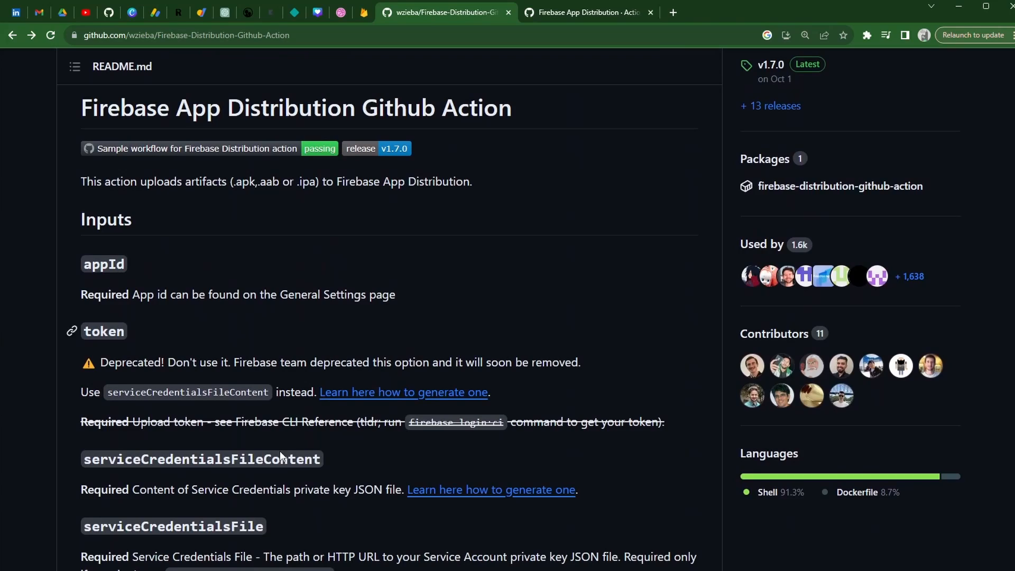
- Highlight the serviceCredentialsFileContent advice and open the guide on generating service credentials
scroll(down, 3)
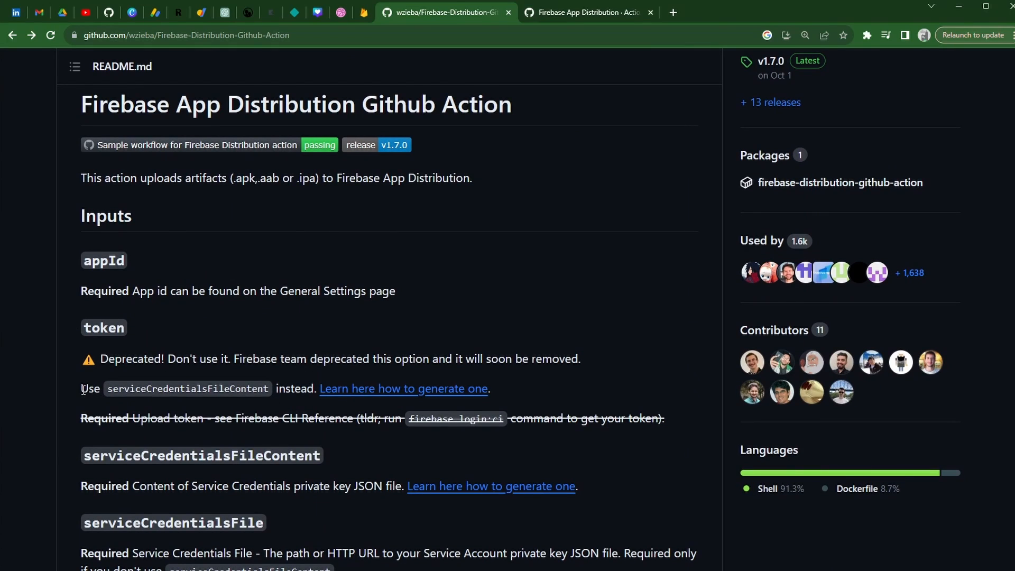
drag(81, 388, 271, 387)
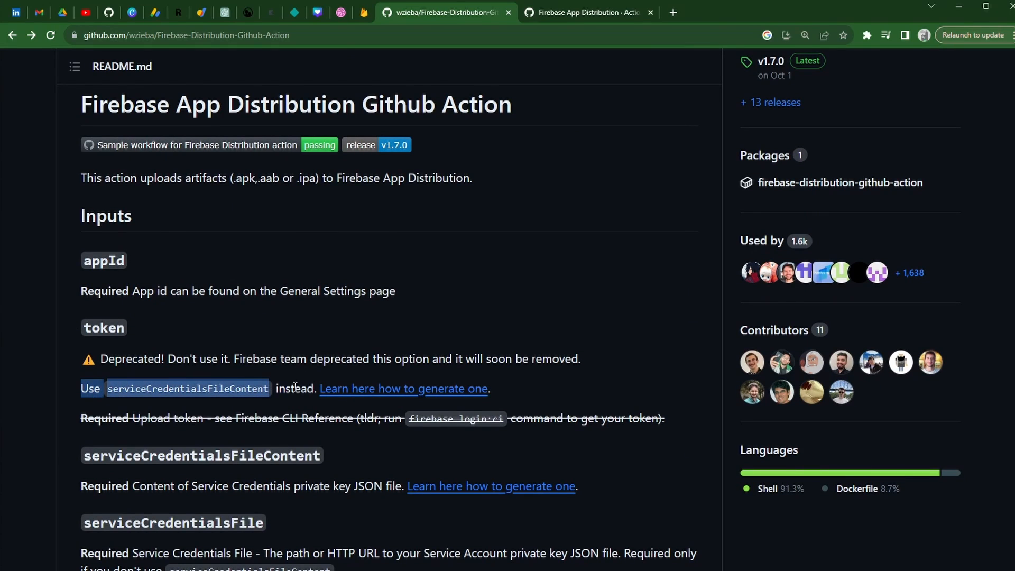
click(402, 388)
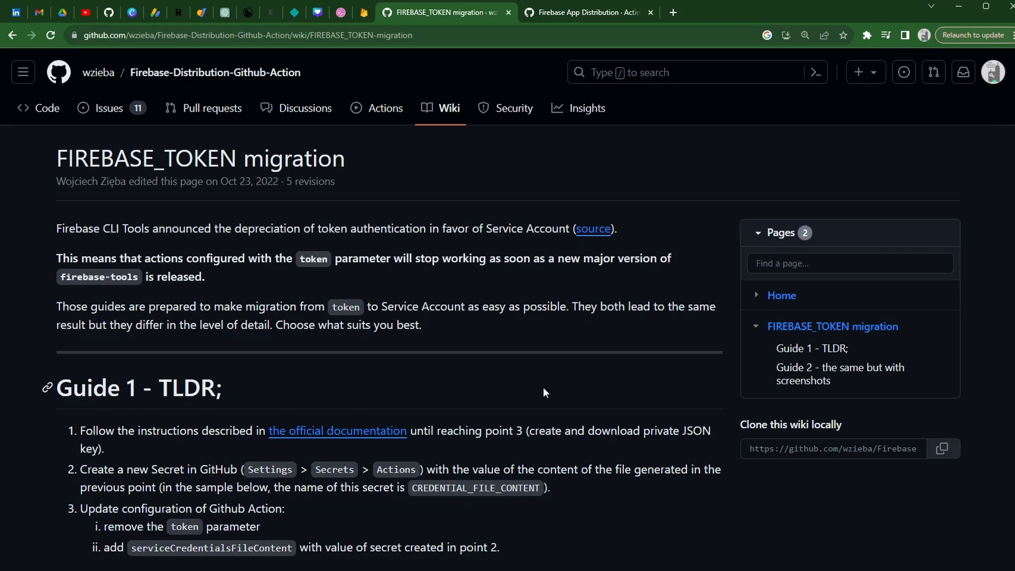
- Scroll through Guide 2 to the Create Service Account screenshots
scroll(down, 3)
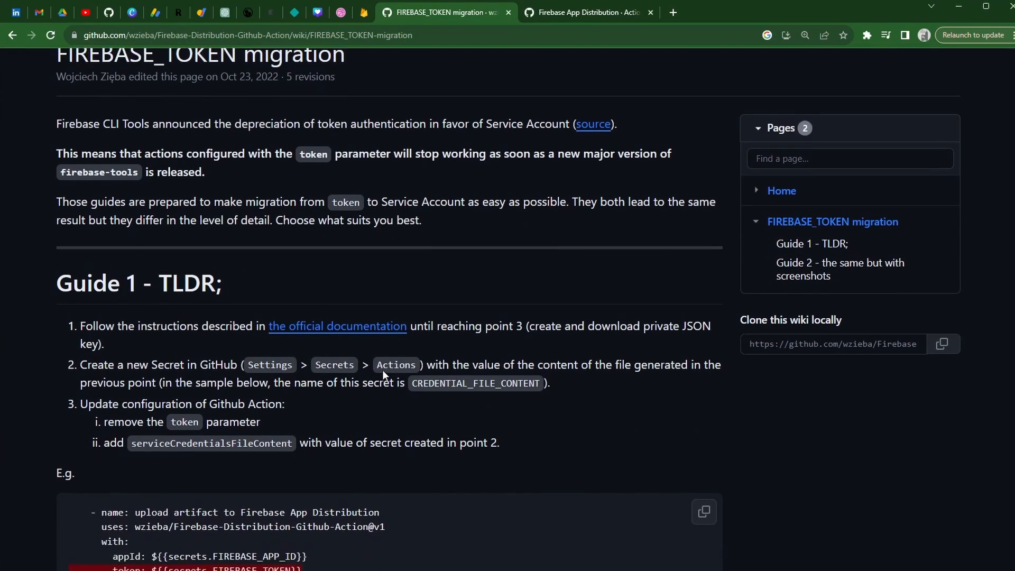
scroll(down, 3)
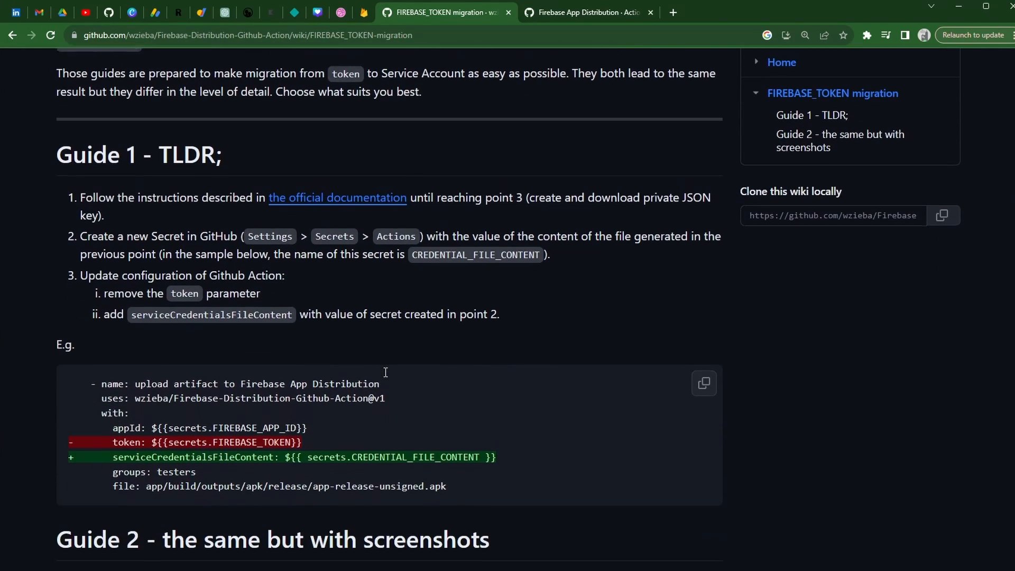
scroll(down, 3)
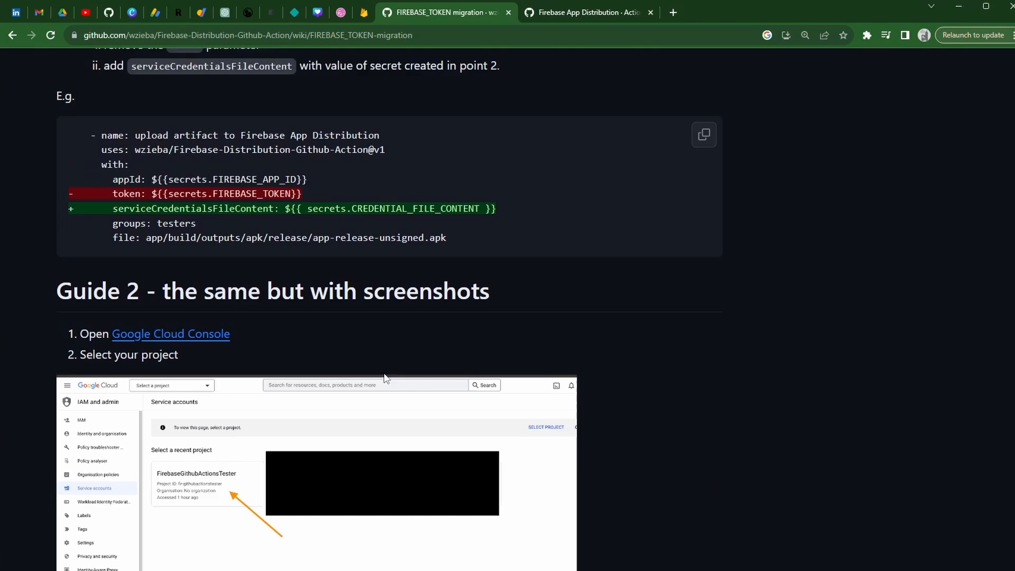
scroll(down, 3)
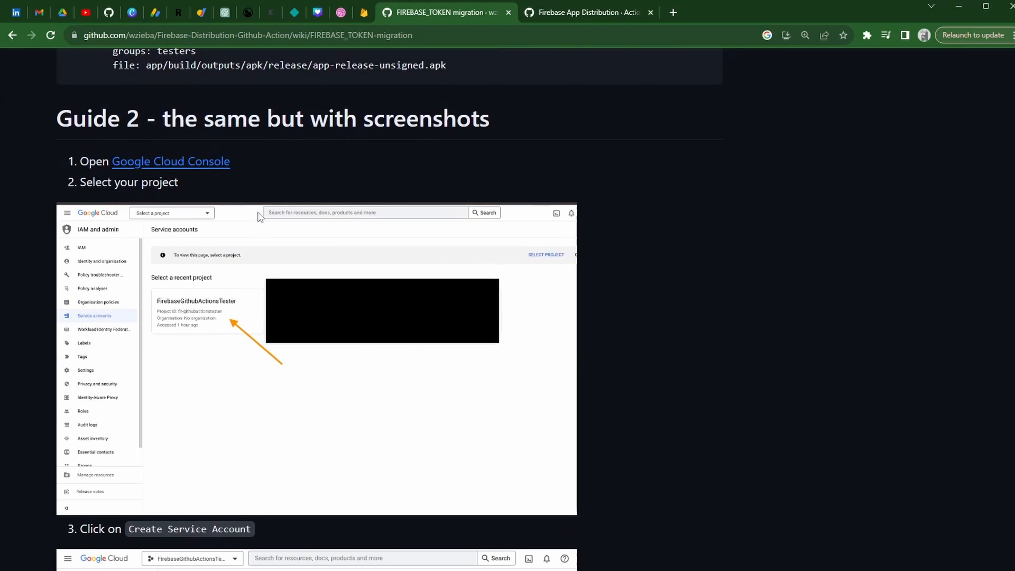
scroll(down, 3)
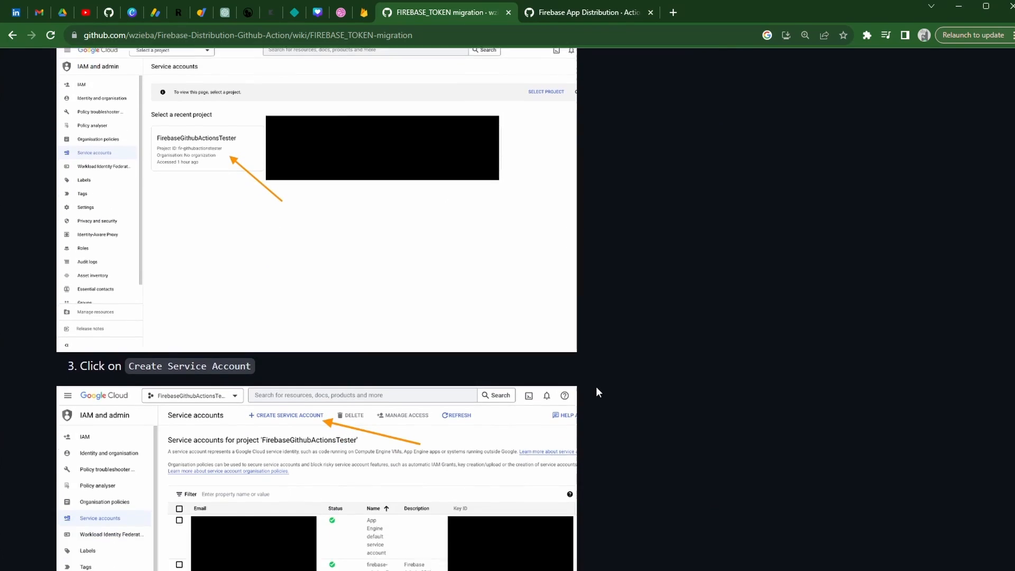
scroll(down, 3)
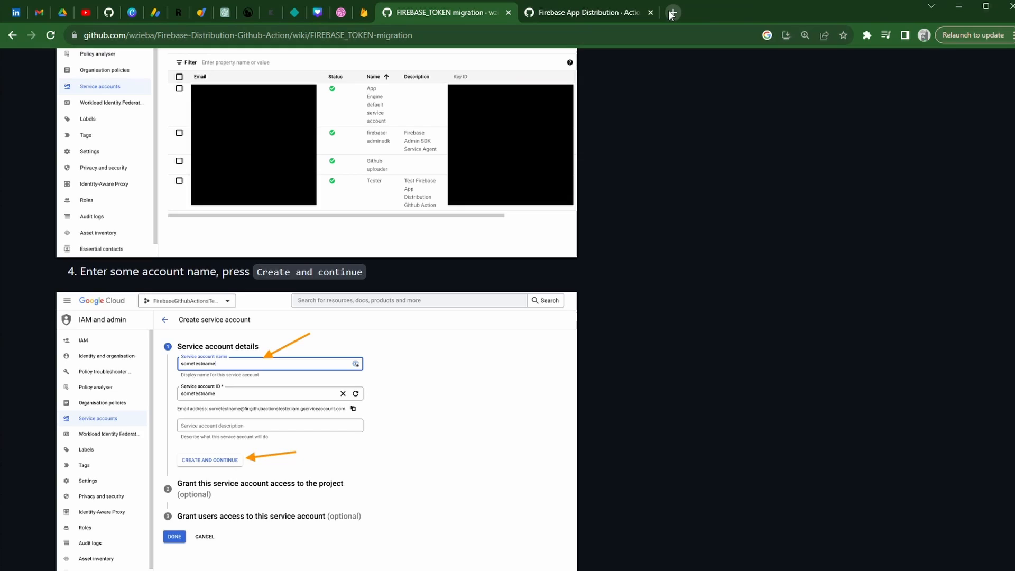
- Open the Google Cloud console and keep GitHub Actions Demo as the project
text(google cloud)
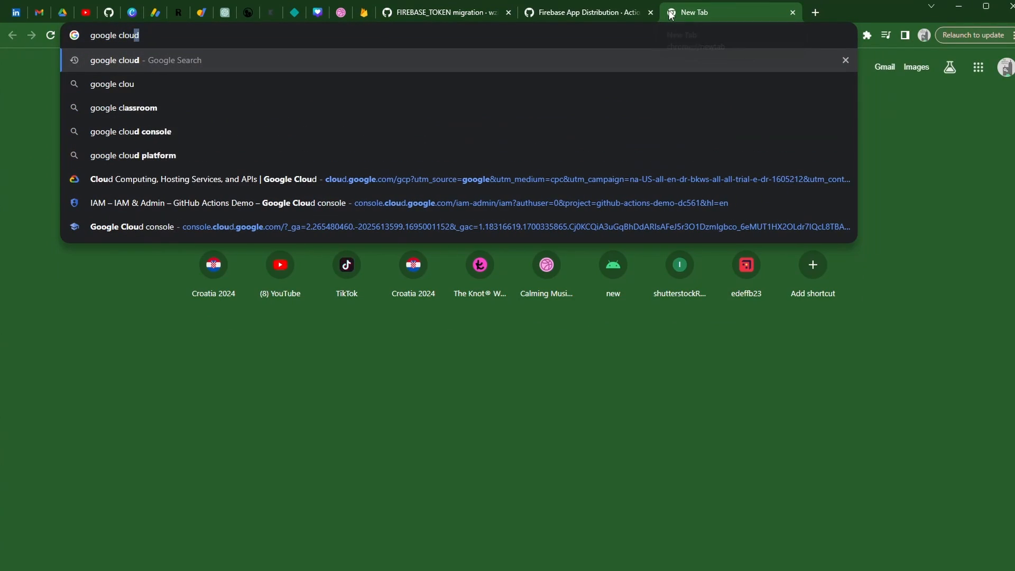
click(203, 180)
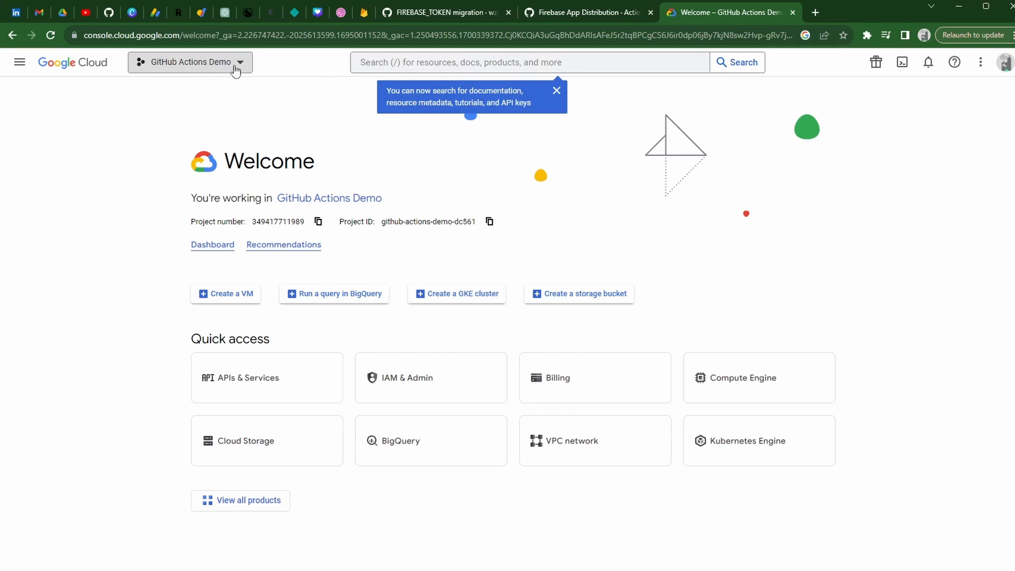
click(188, 62)
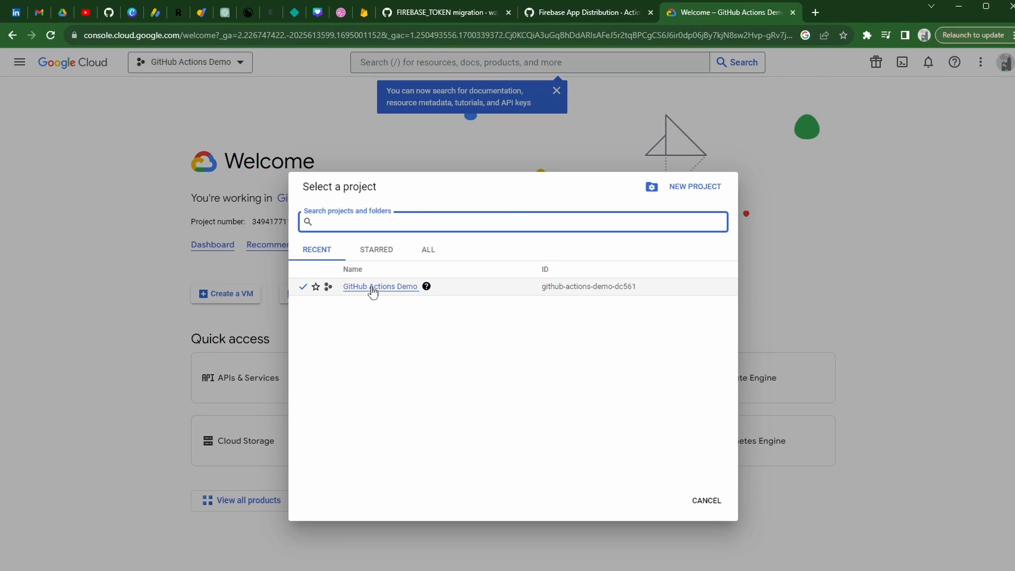
mouse_move(381, 286)
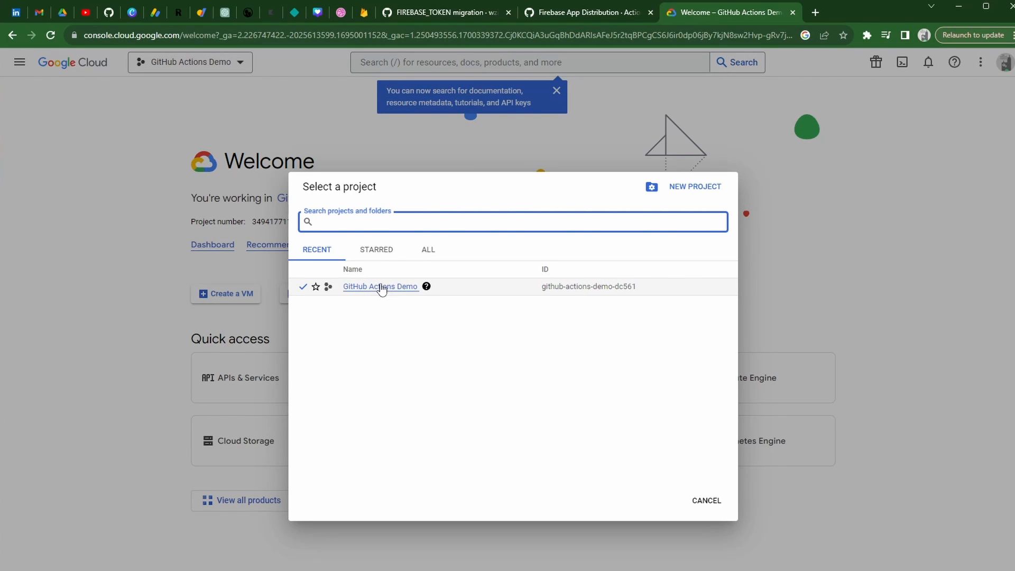
click(380, 286)
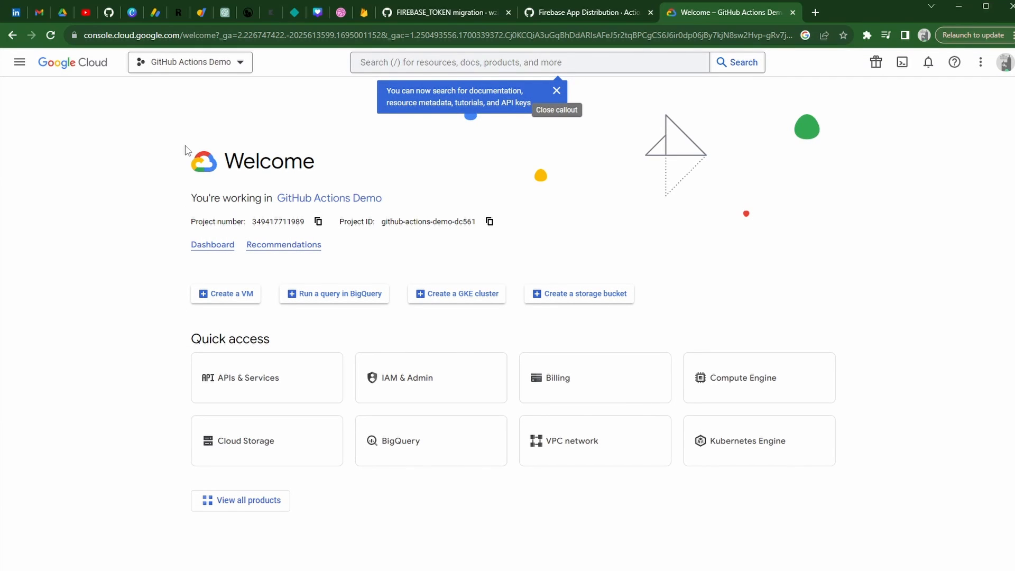
- Go to IAM & Admin > Service Accounts and start creating a new service account
click(19, 62)
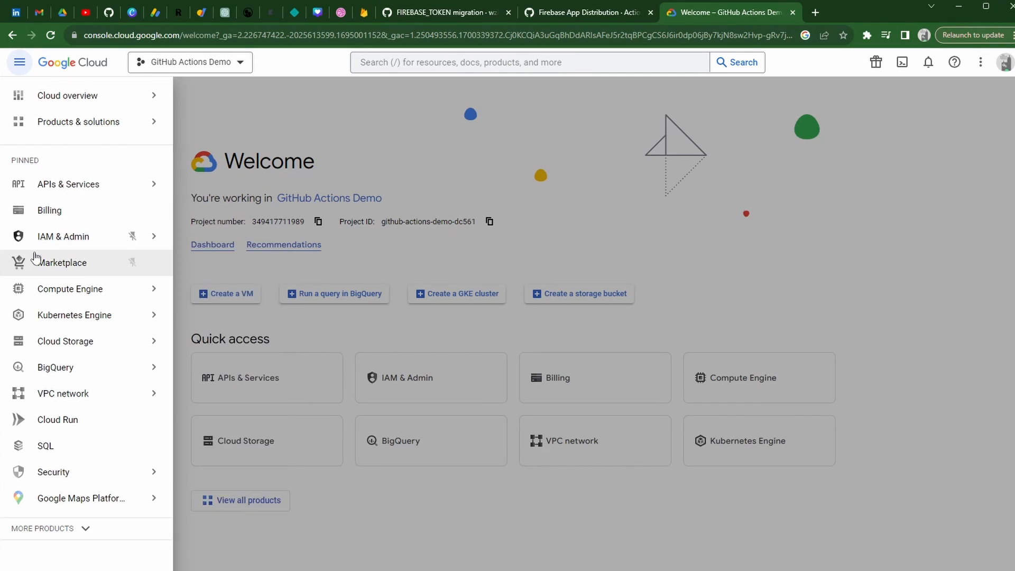
click(64, 236)
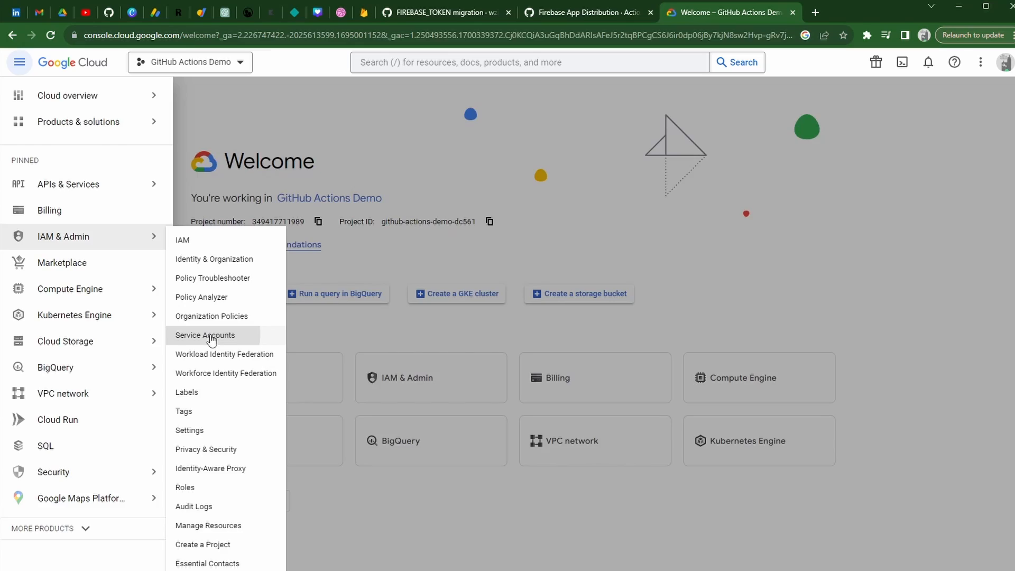
click(205, 335)
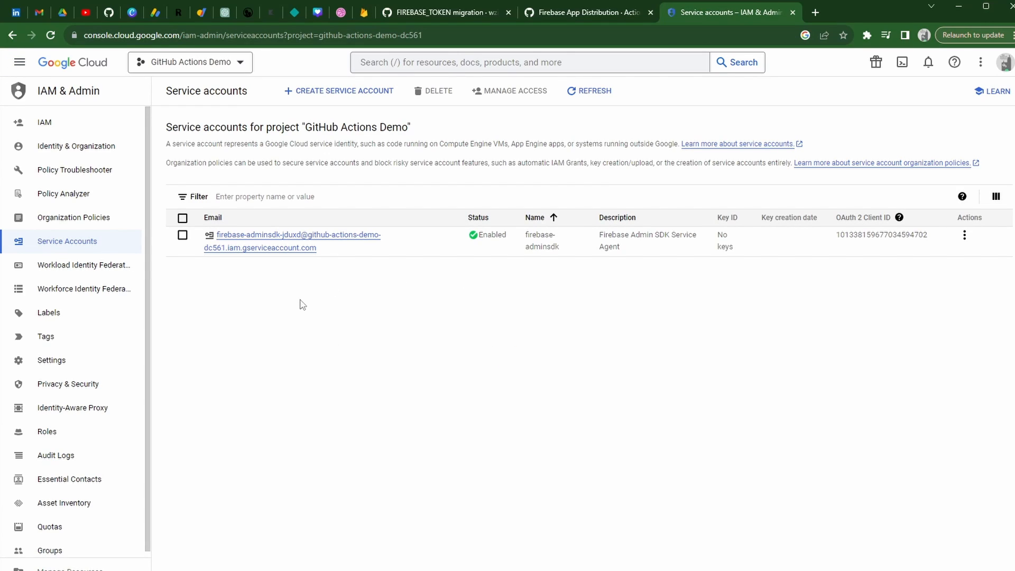
mouse_move(338, 91)
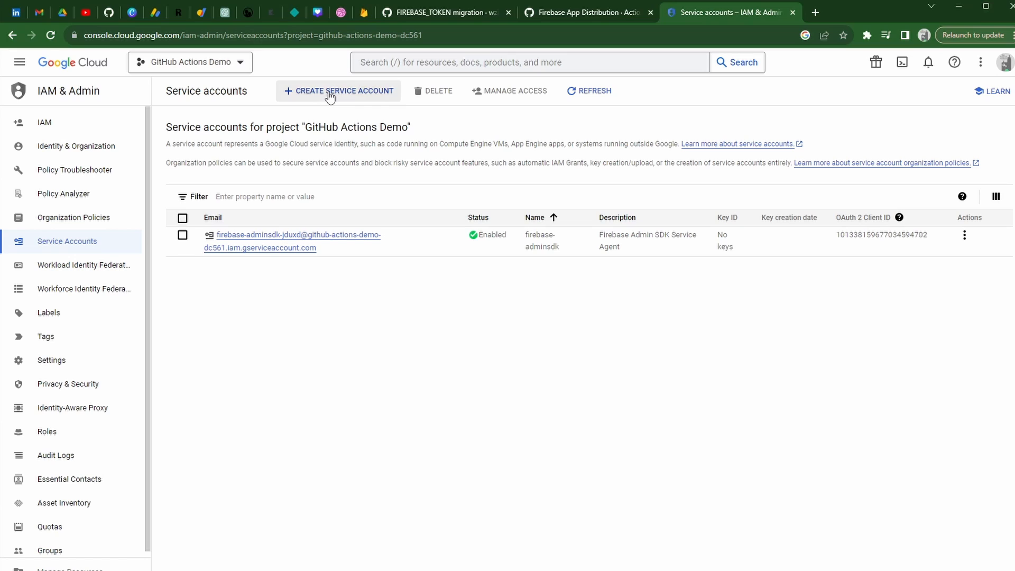
click(338, 91)
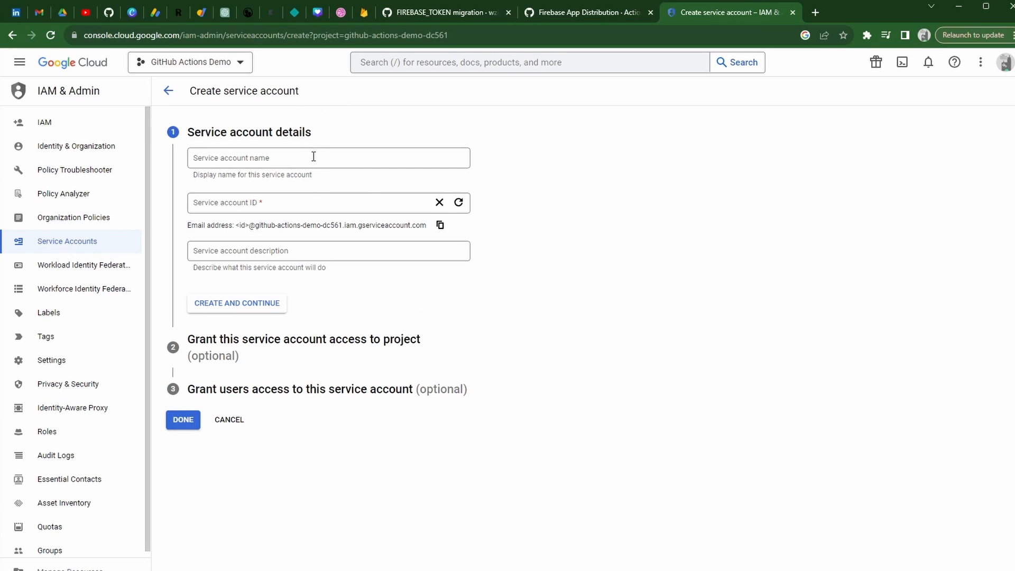
- Name it firebase-distributor, describe it as enabling GitHub Actions uploads to Firebase App Distribution, and create it
click(327, 157)
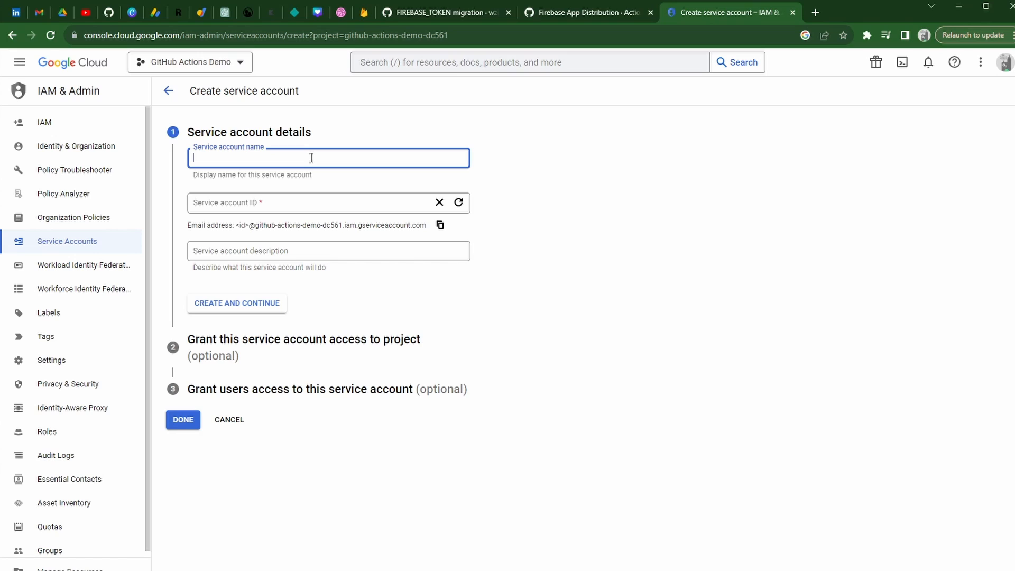
text(firebase-distributor)
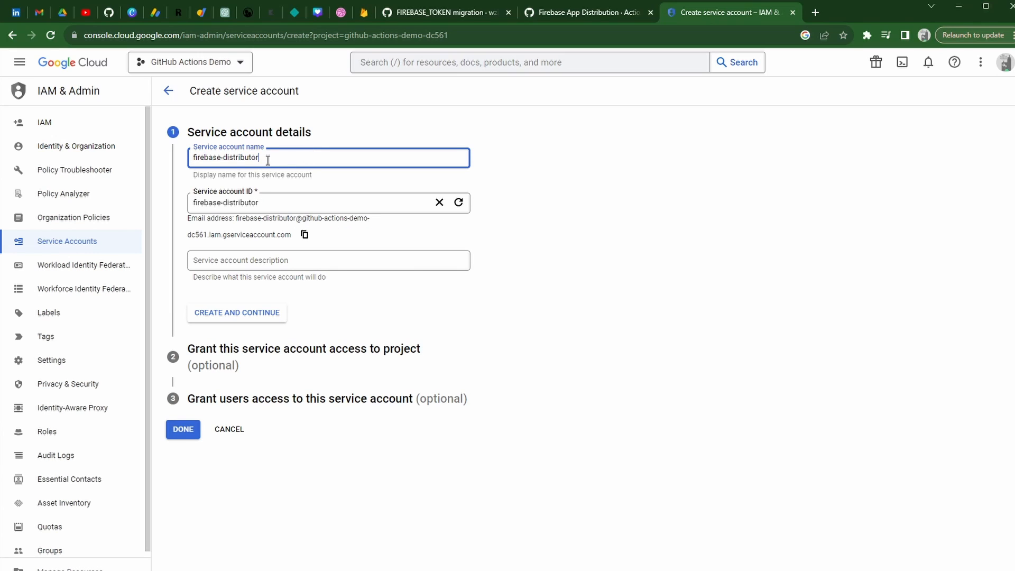
click(327, 260)
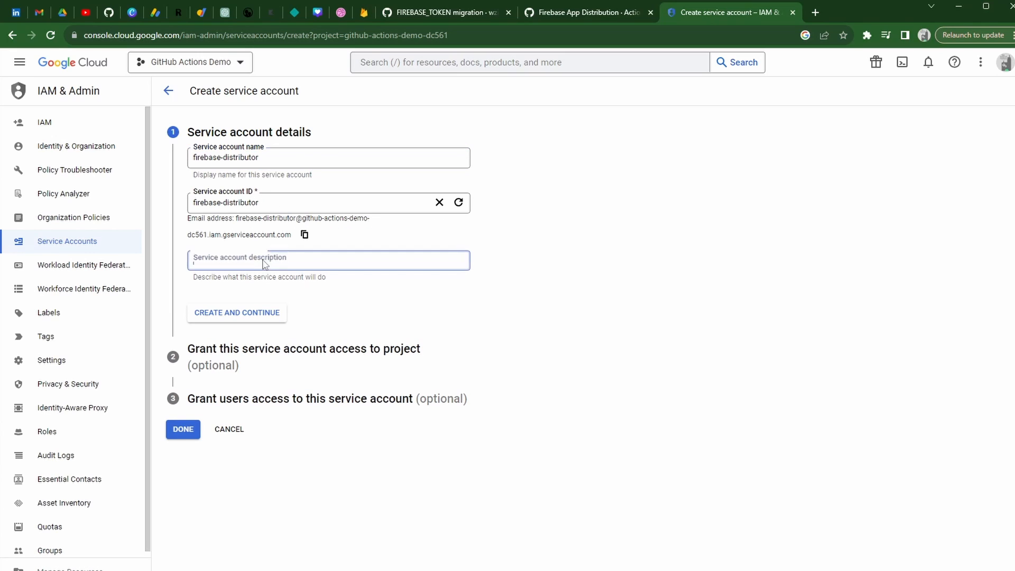
text(Enables GitHub Actions to upload to Firebase App Distribution)
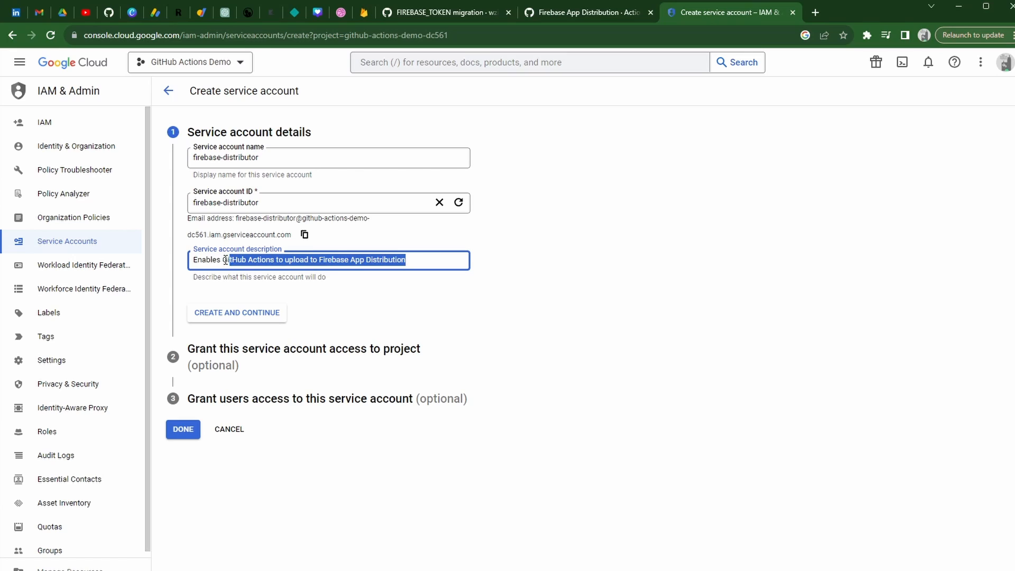
click(434, 260)
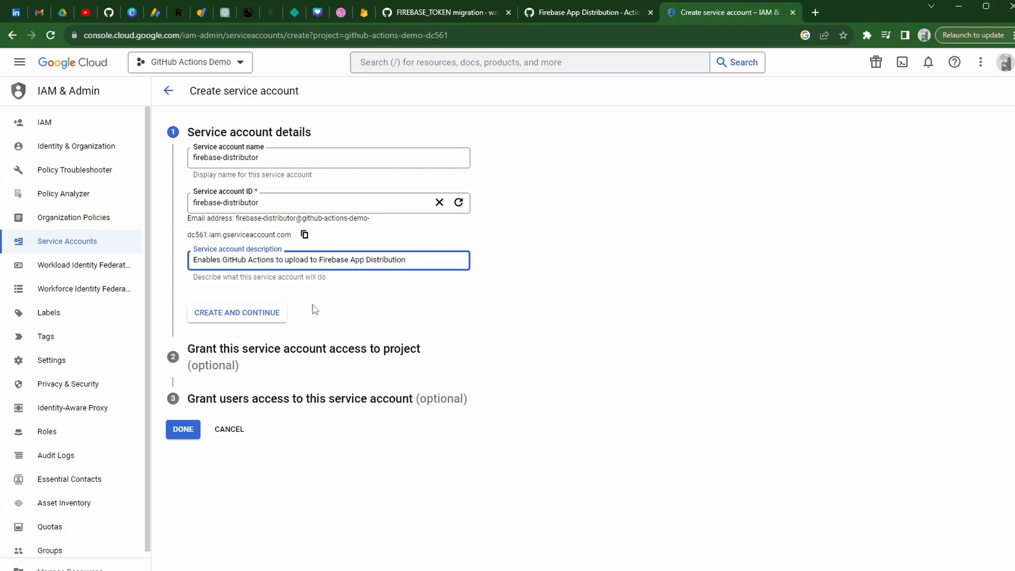
click(236, 312)
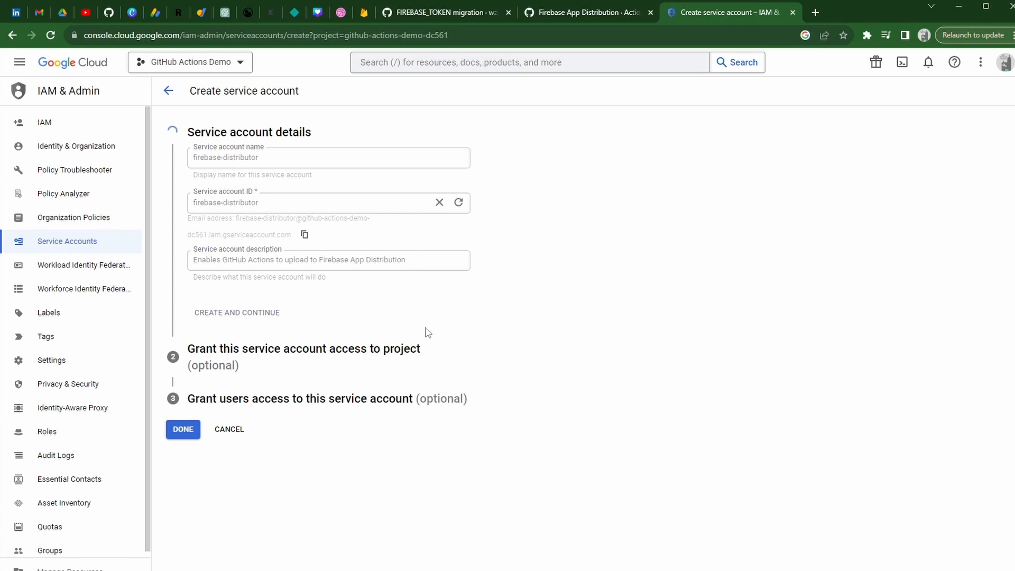
- Grant the Firebase App Distribution Admin role (filtered with 'fire') and finish creating the account
click(236, 312)
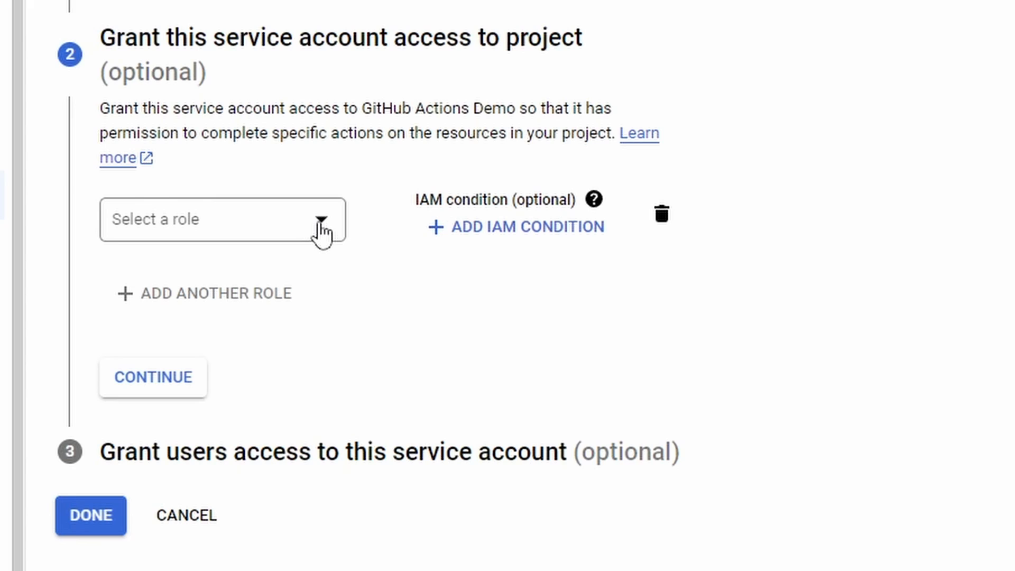
click(221, 219)
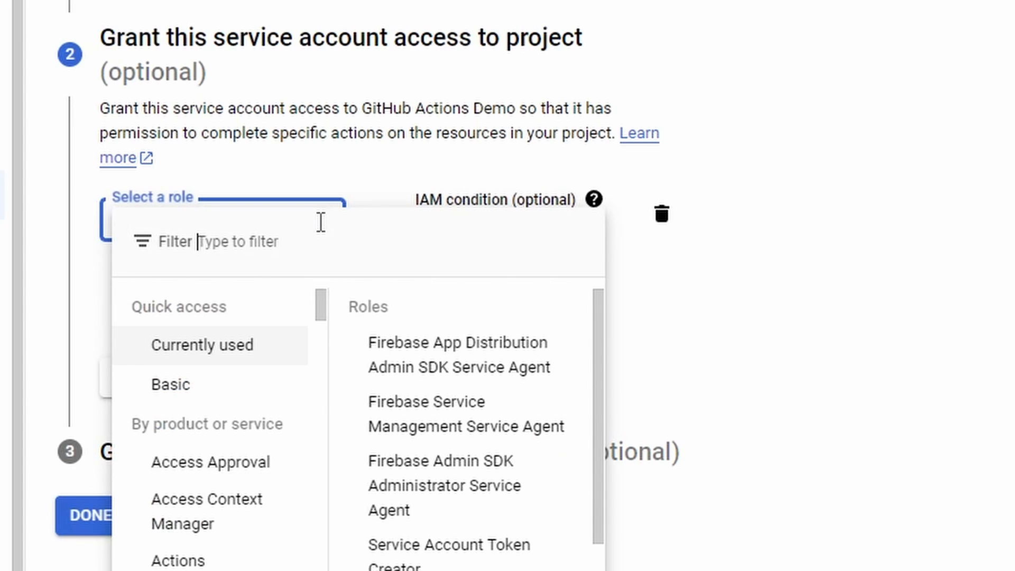
text(fire)
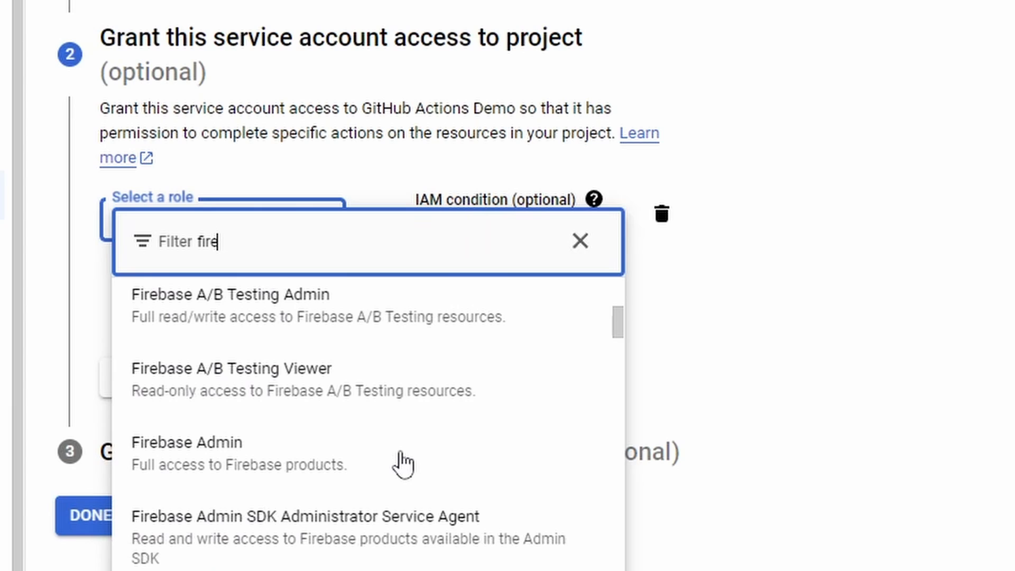
scroll(down, 3)
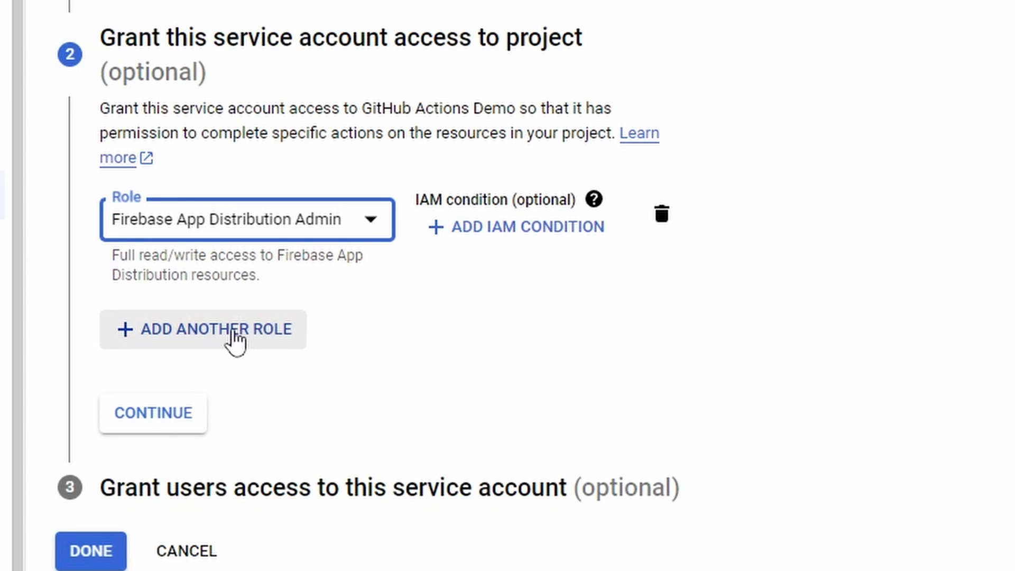
click(152, 413)
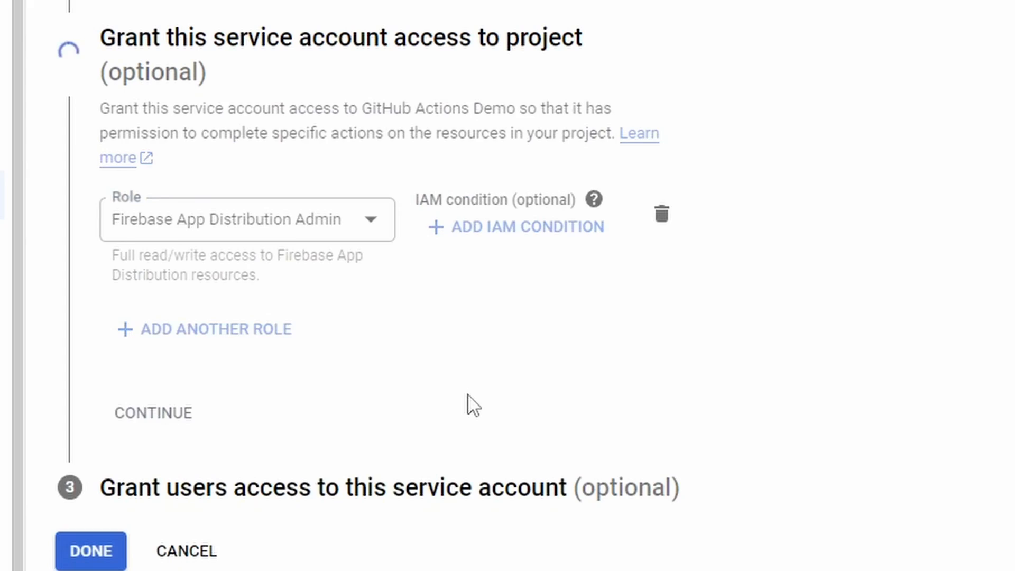
click(89, 550)
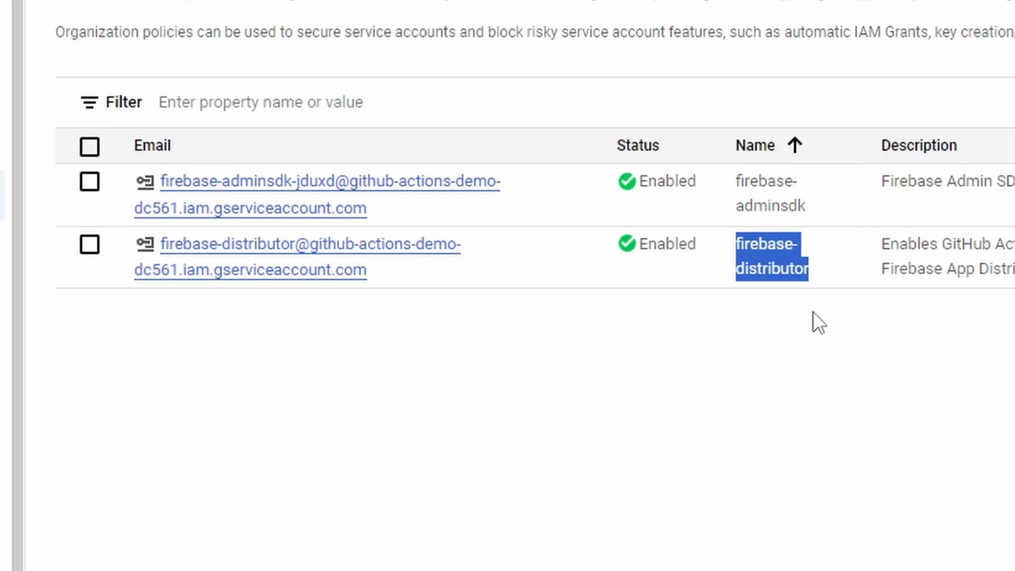
- Create and download a new JSON private key for firebase-distributor, then dismiss the saved notice
click(779, 244)
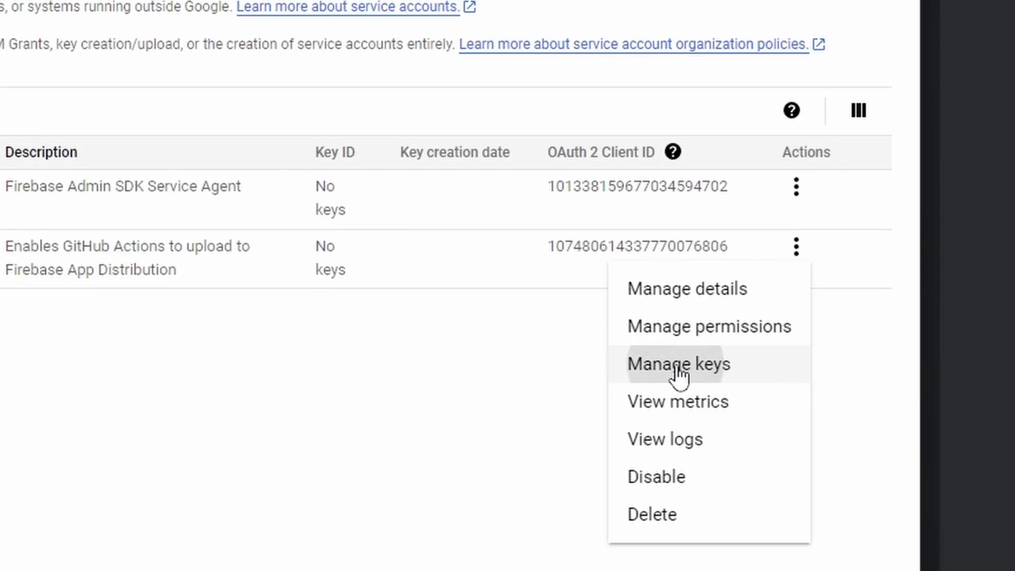
click(676, 363)
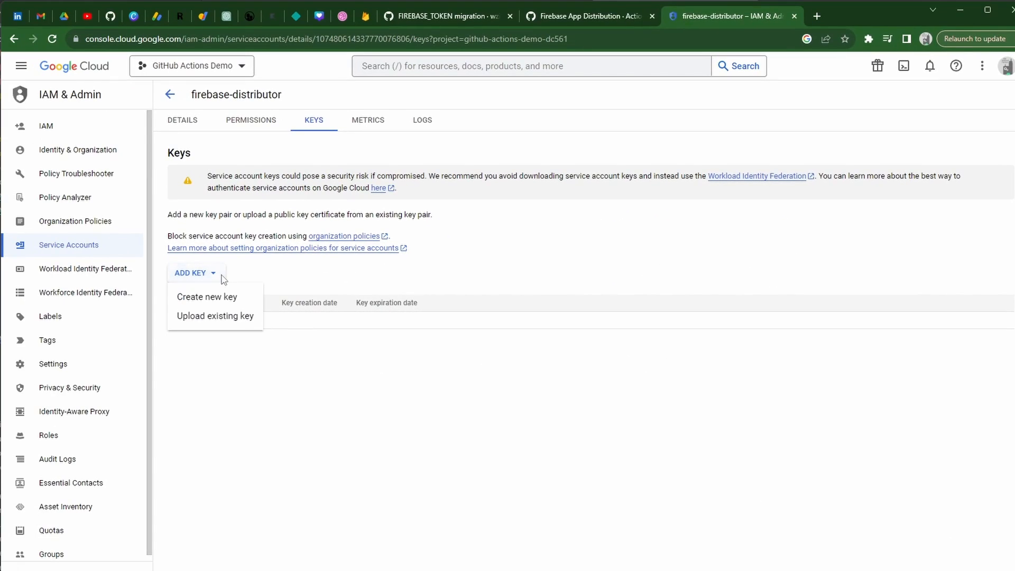
click(208, 296)
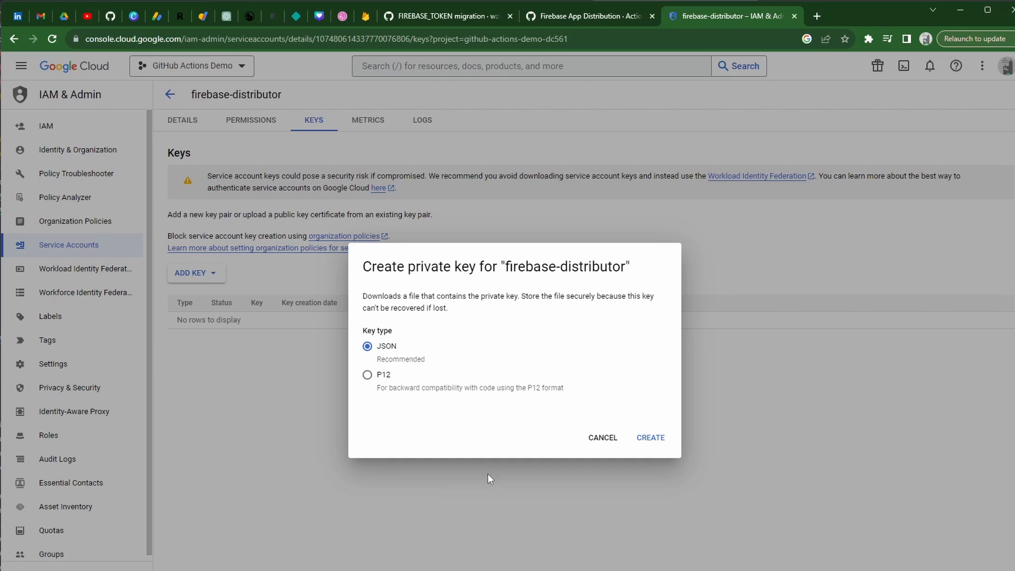
click(650, 437)
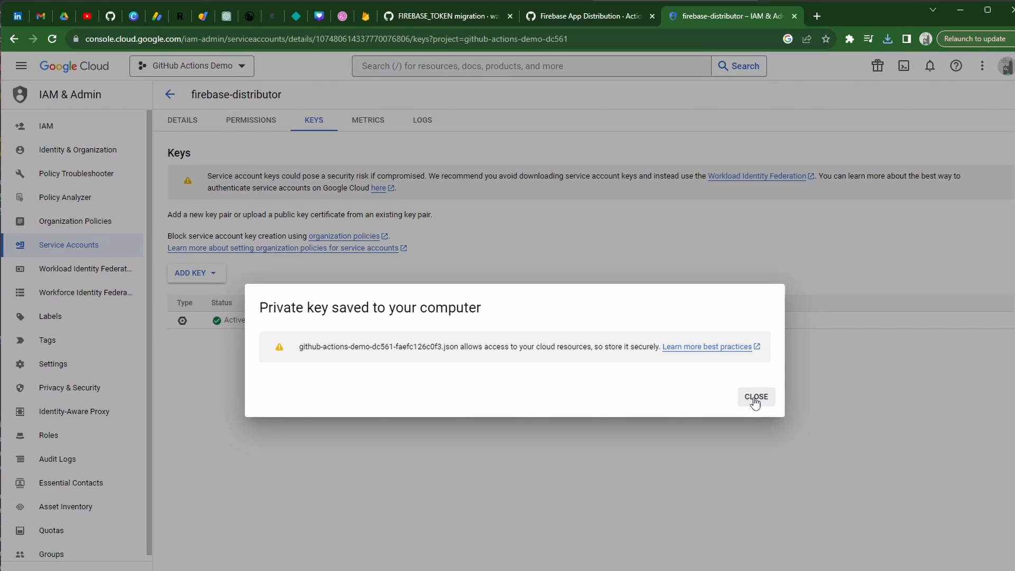
click(755, 397)
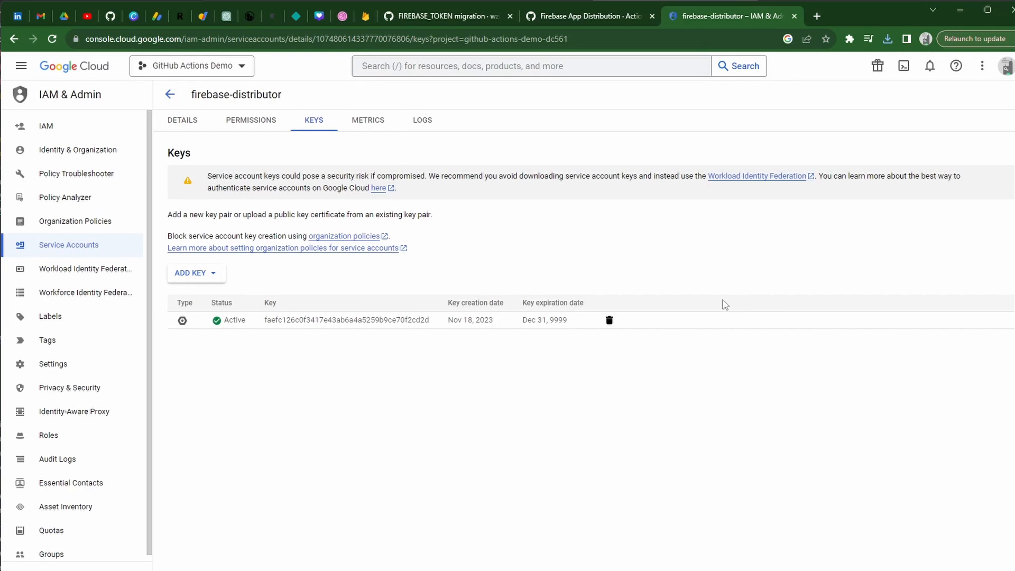
mouse_move(523, 125)
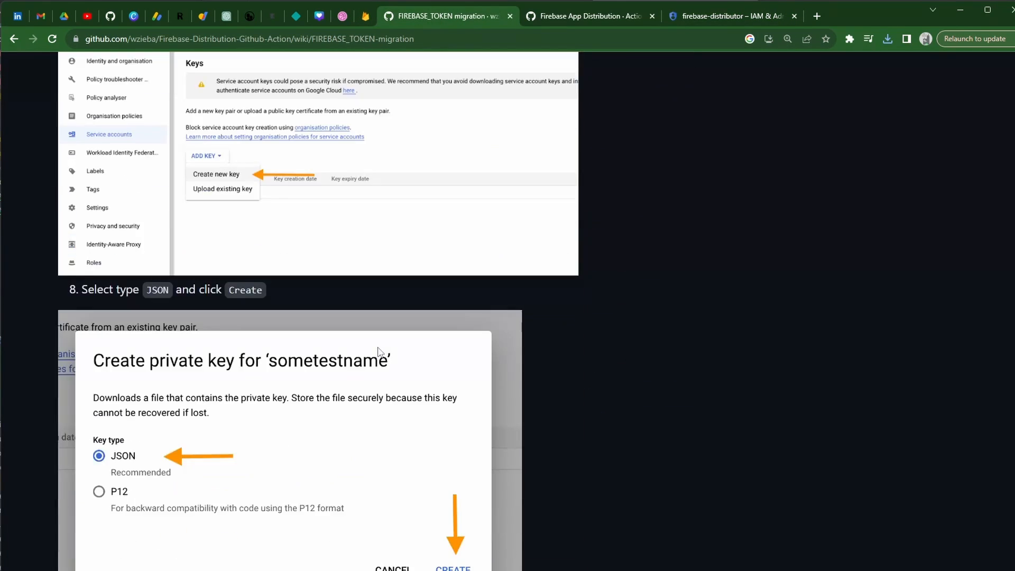
- Scroll the migration wiki to steps 9–13 and highlight the instruction about the secret's value
scroll(down, 3)
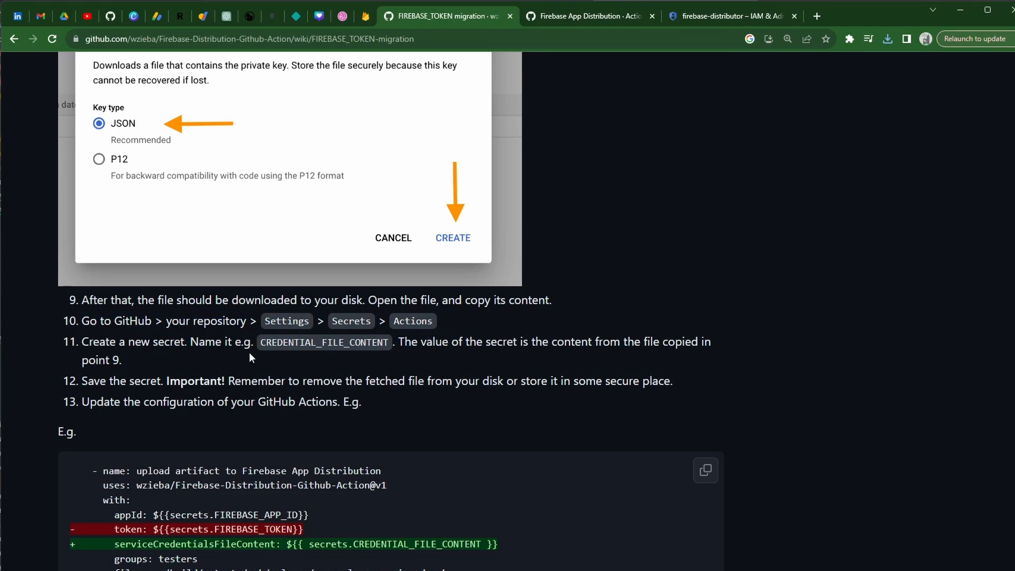
drag(458, 341, 698, 341)
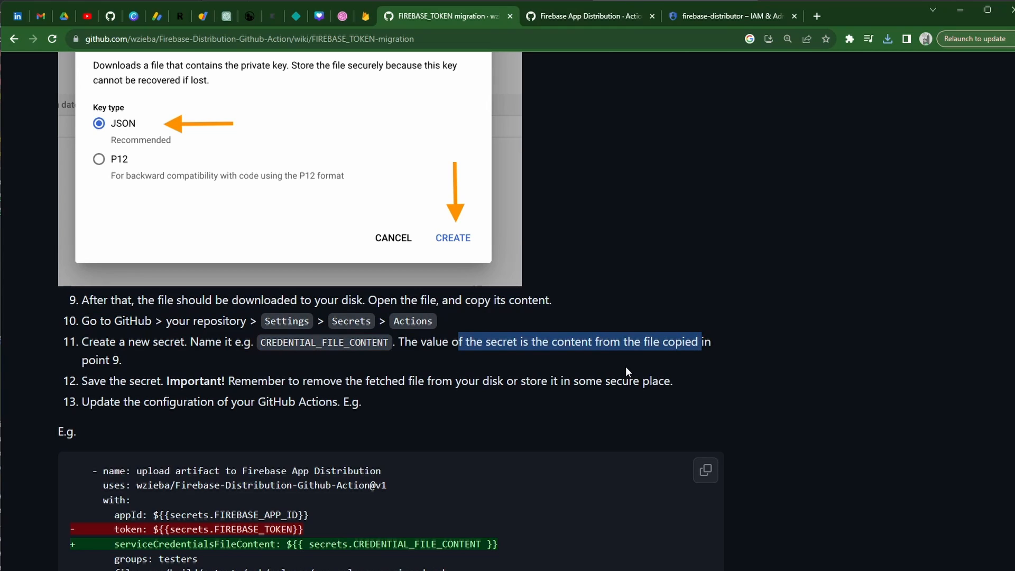
mouse_move(447, 409)
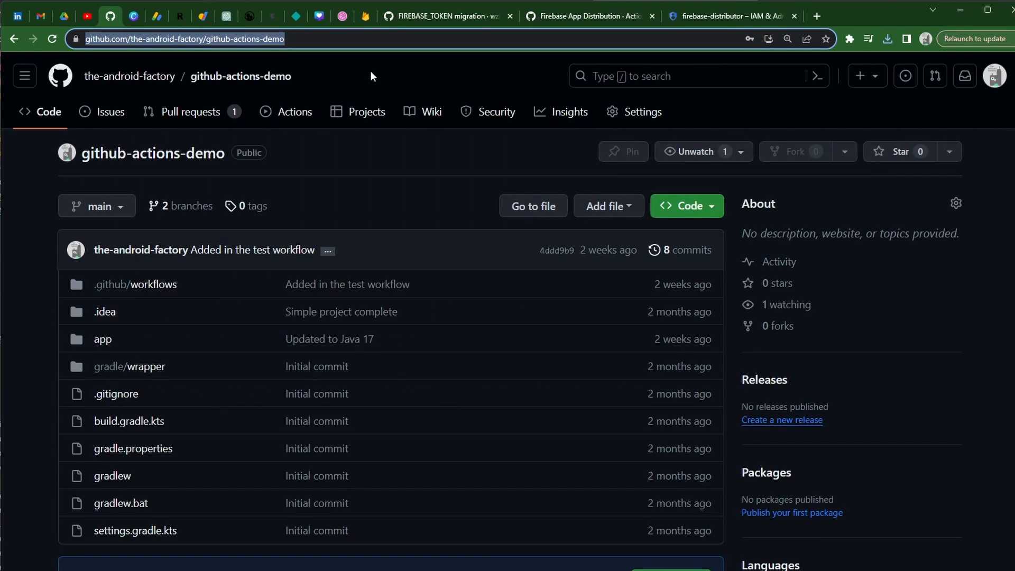
- Go to the repository's Settings > Secrets and variables > Actions and start a new repository secret
click(641, 111)
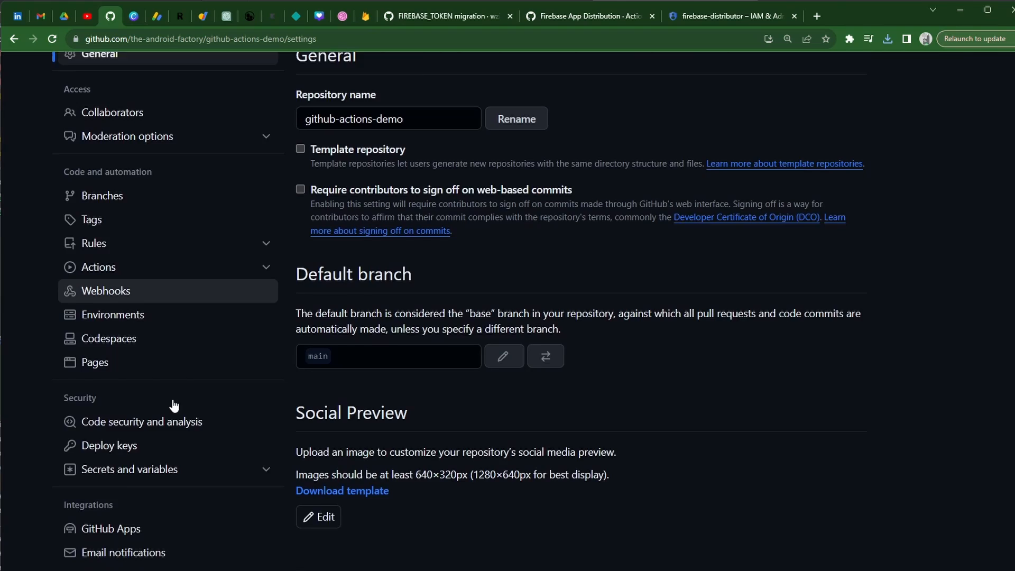
click(129, 469)
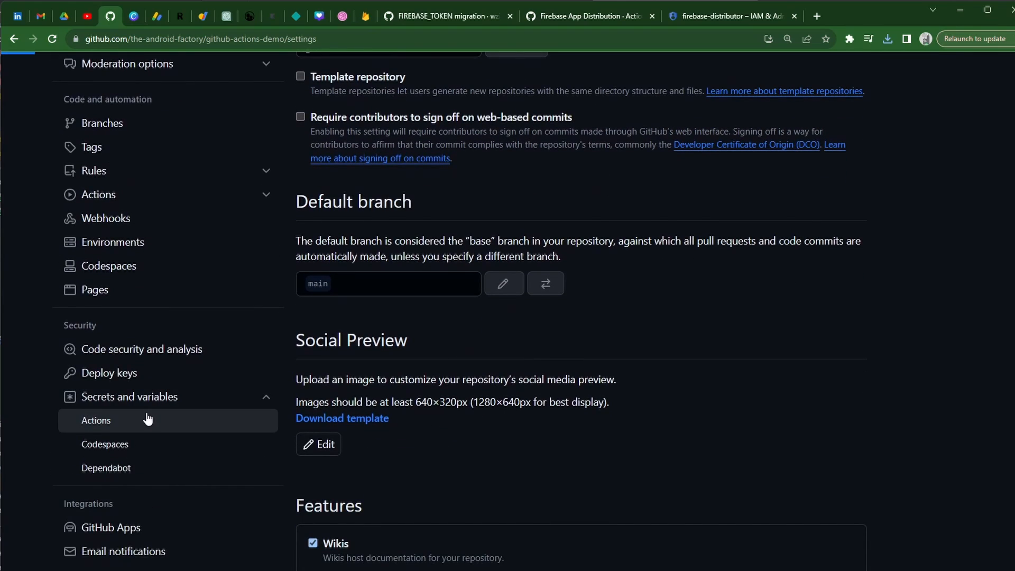
click(96, 420)
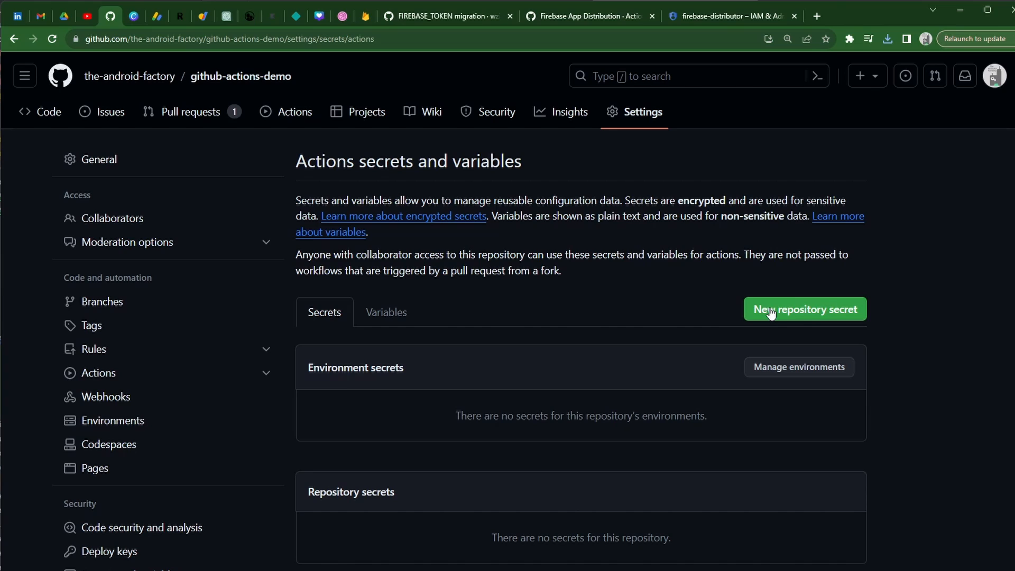
click(804, 309)
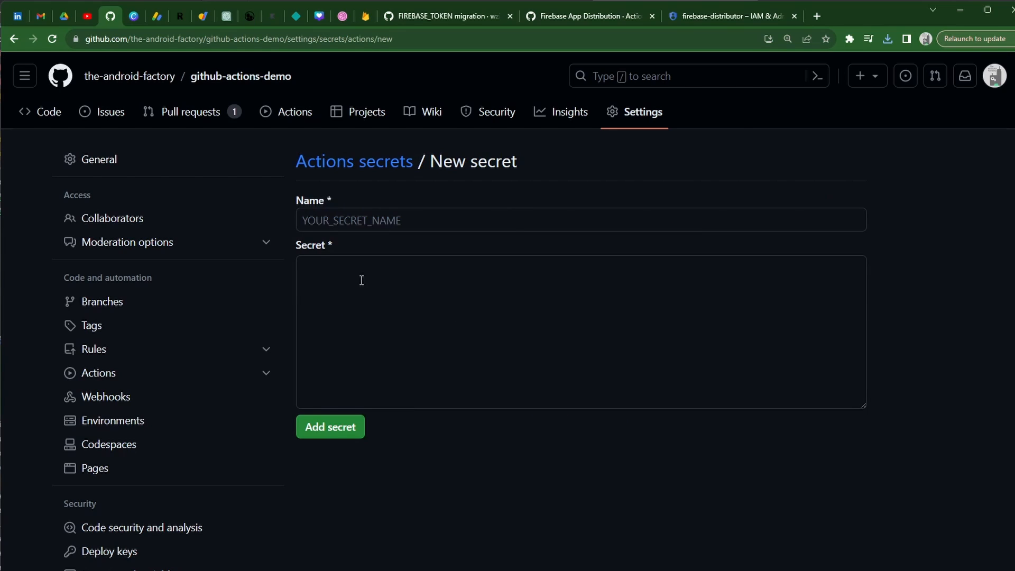
- Name the secret CREDENTIAL_FILE_CONTENT with placeholder text 'paste in information from file' and save it
click(440, 16)
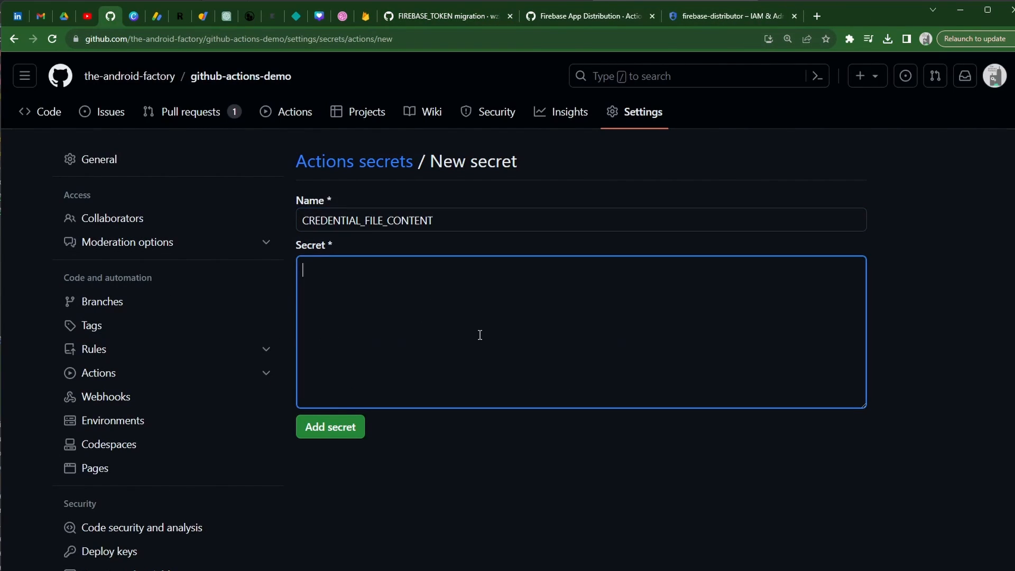
text(paste in f)
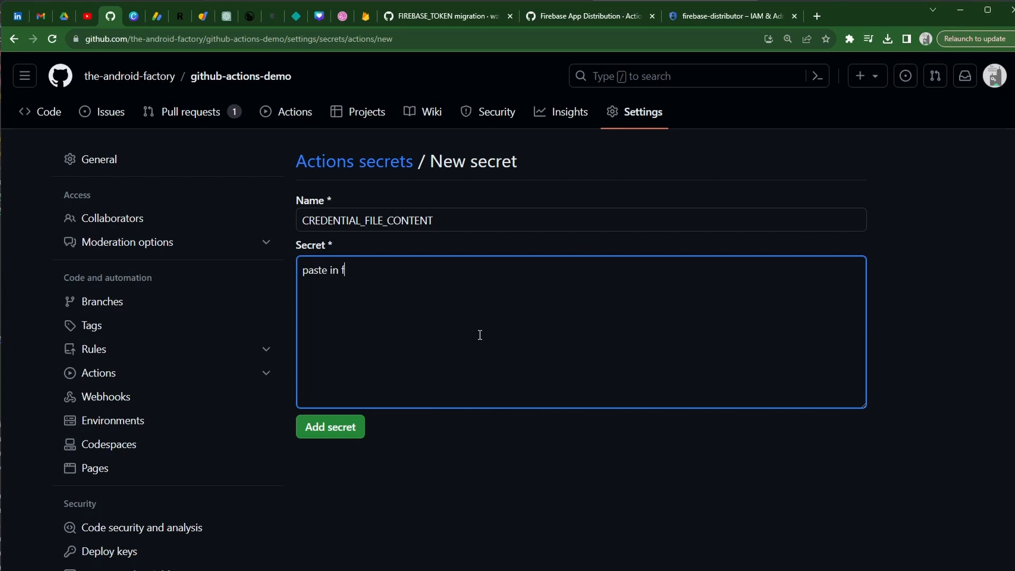
text(nformation from)
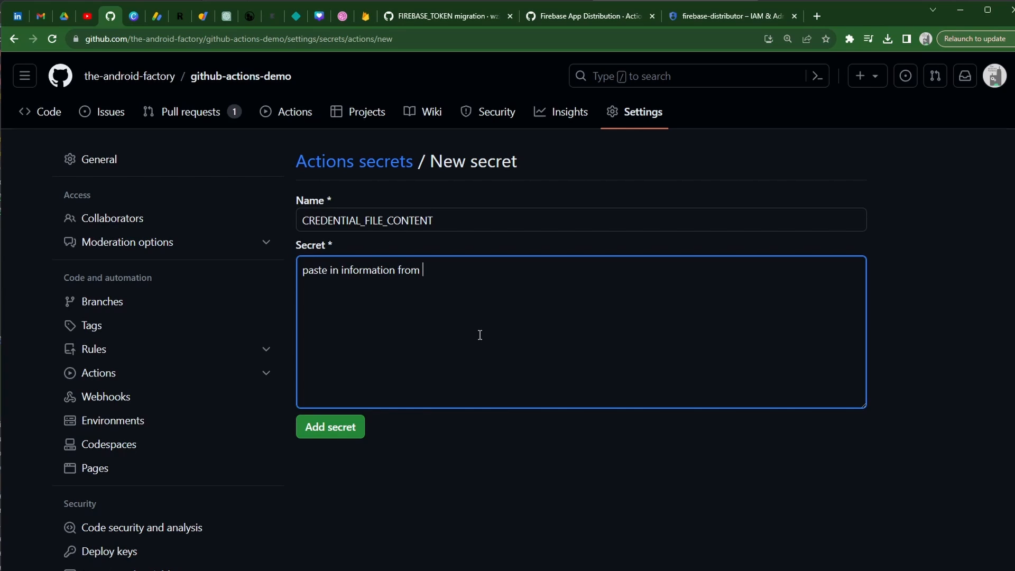
text(file)
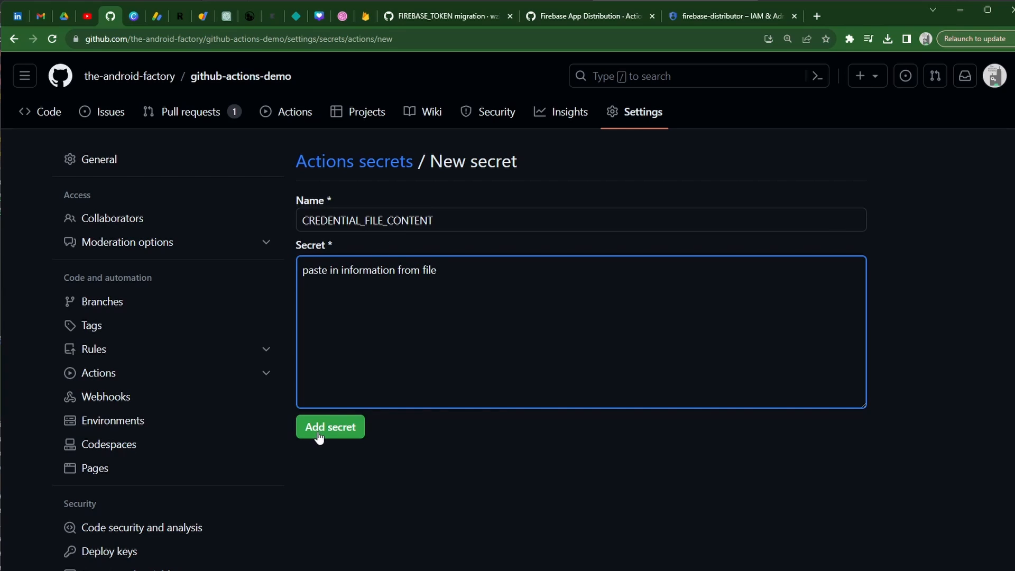
mouse_move(360, 458)
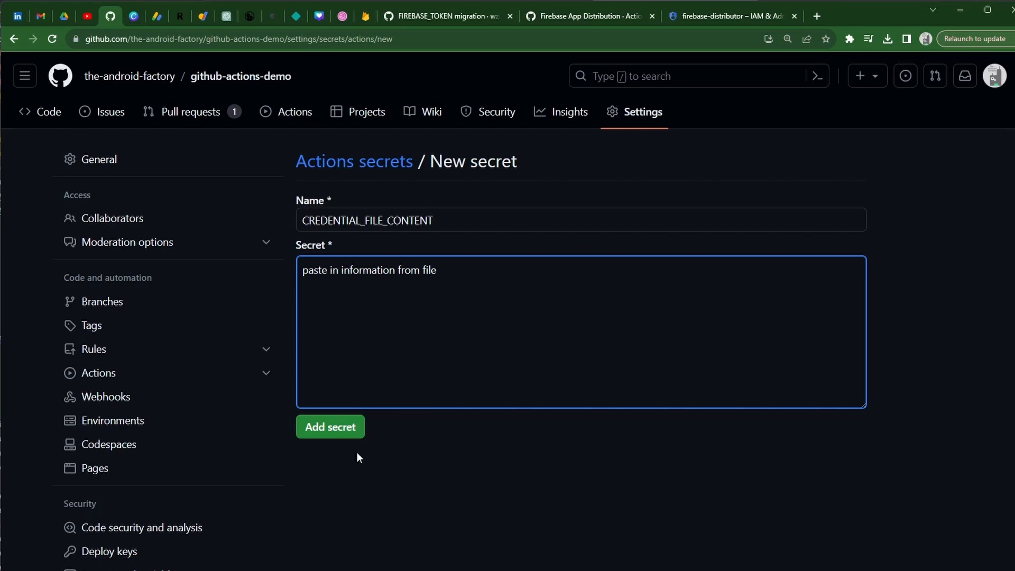
click(330, 426)
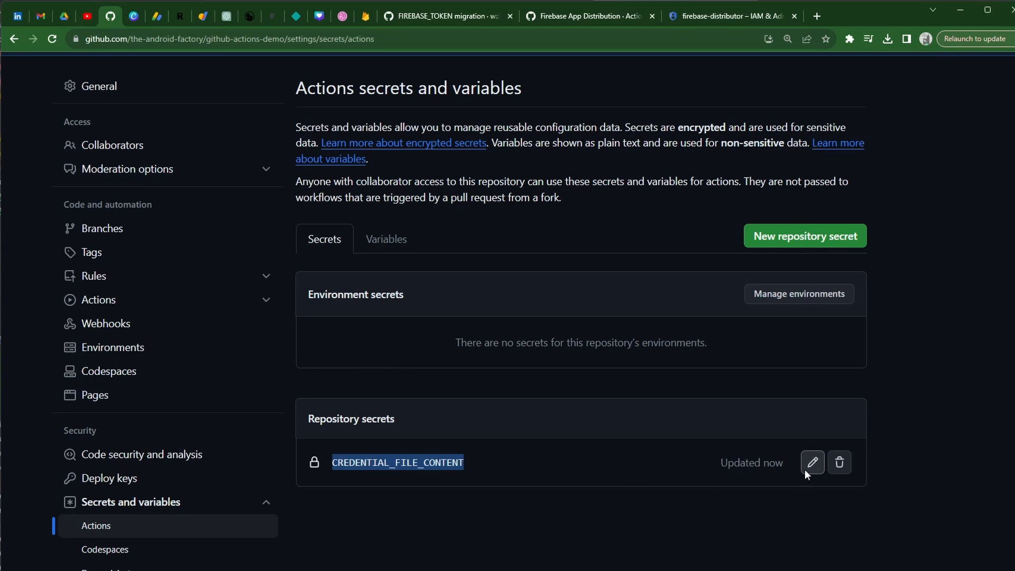
- Update CREDENTIAL_FILE_CONTENT with the pasted JSON key contents, then return to the migration wiki
click(812, 462)
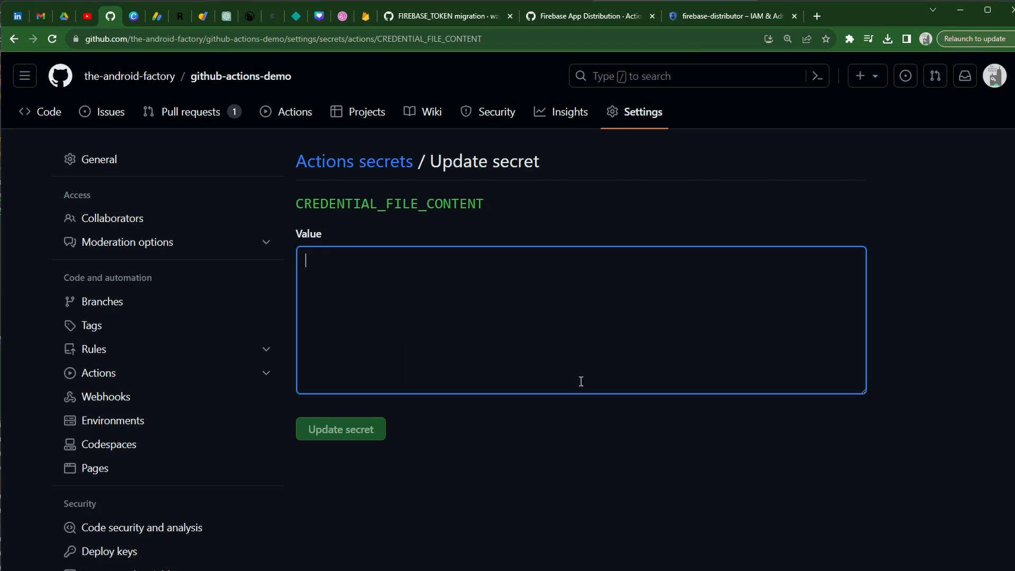
click(340, 428)
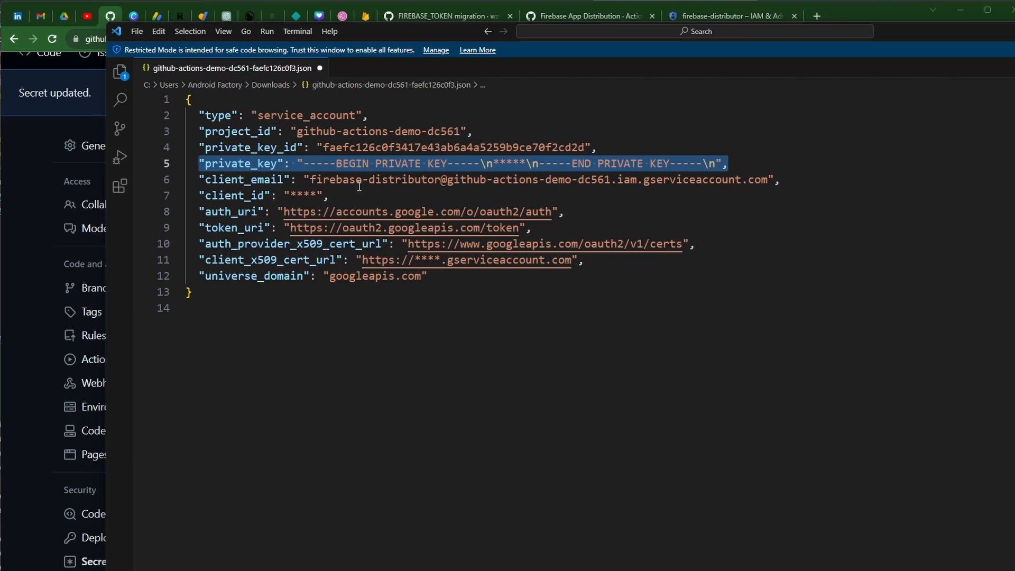
mouse_move(336, 163)
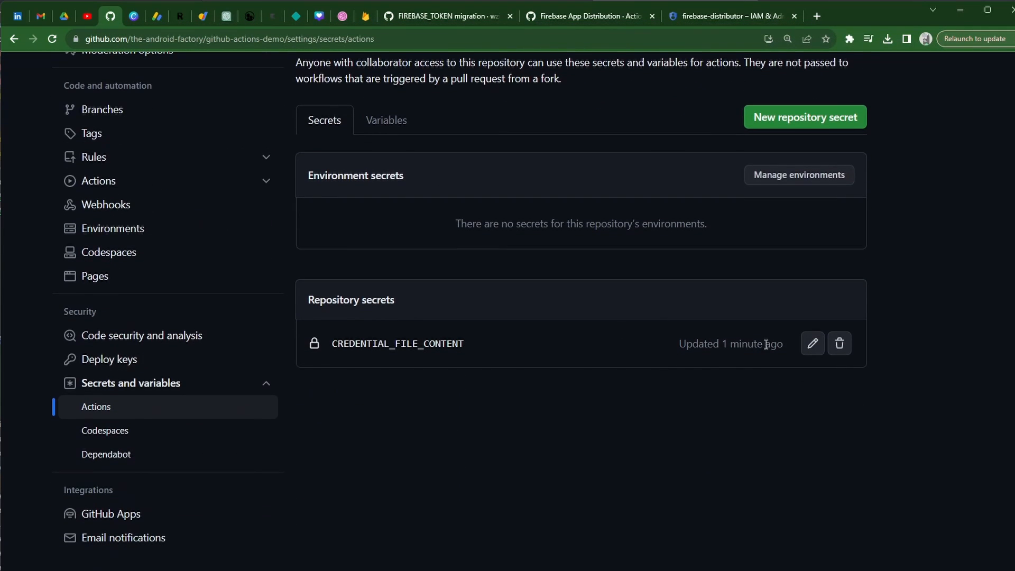
mouse_move(551, 388)
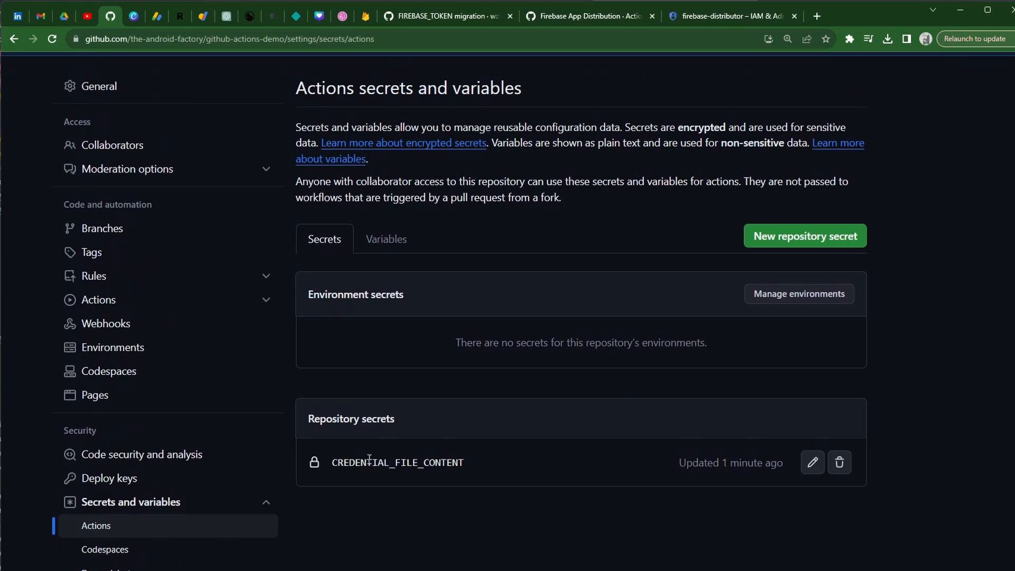
double_click(397, 462)
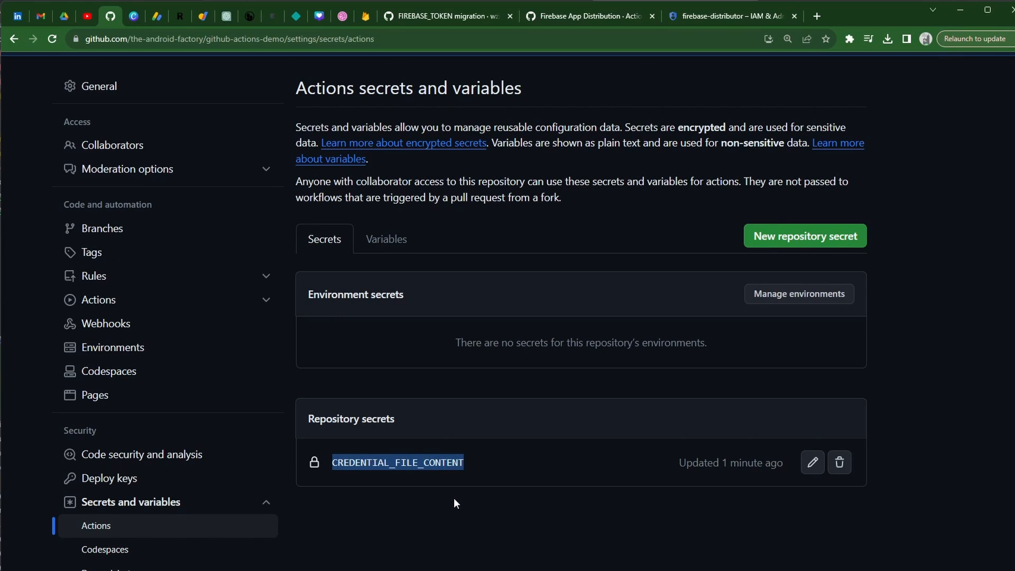
click(445, 16)
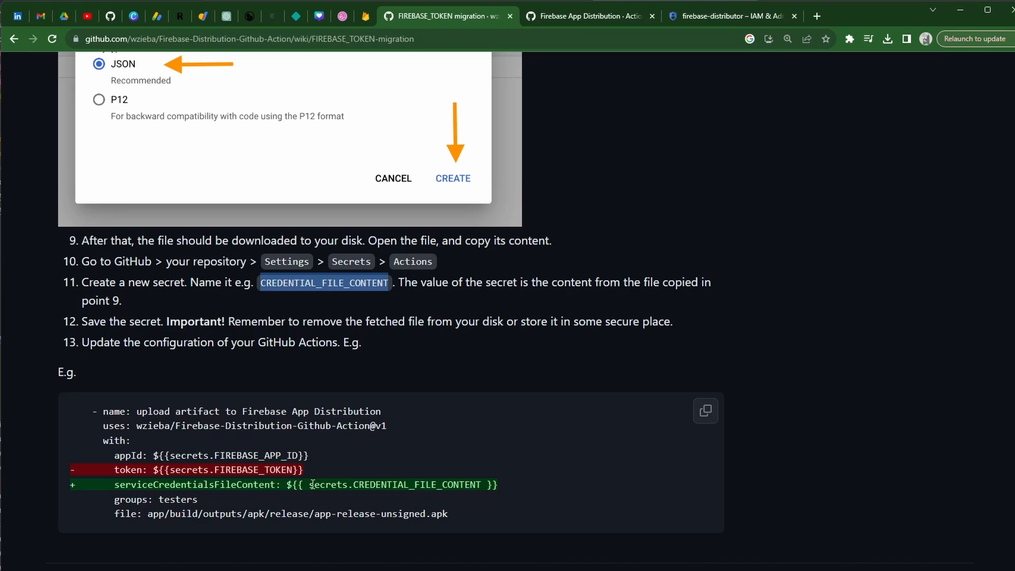
double_click(395, 484)
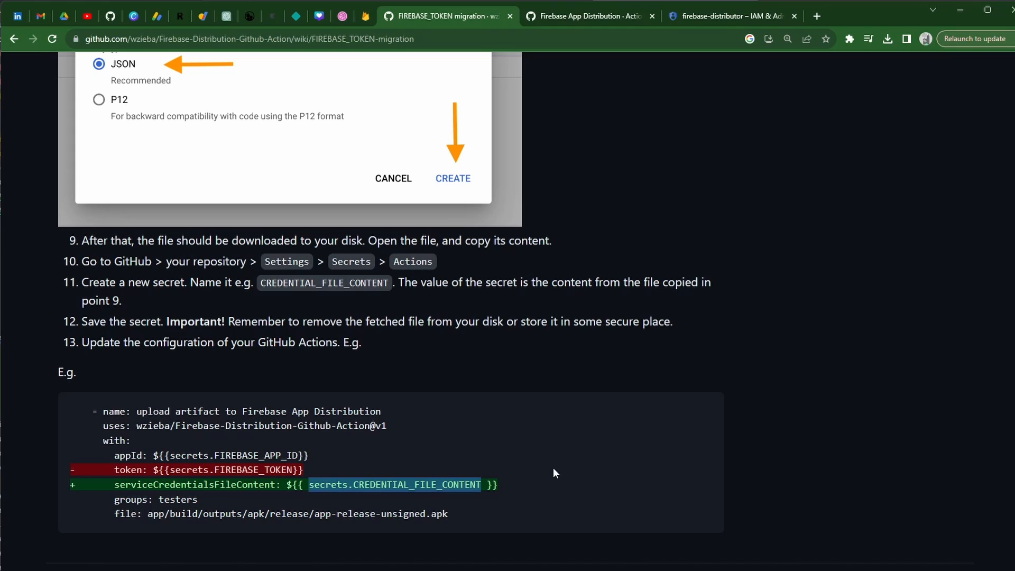
mouse_move(495, 436)
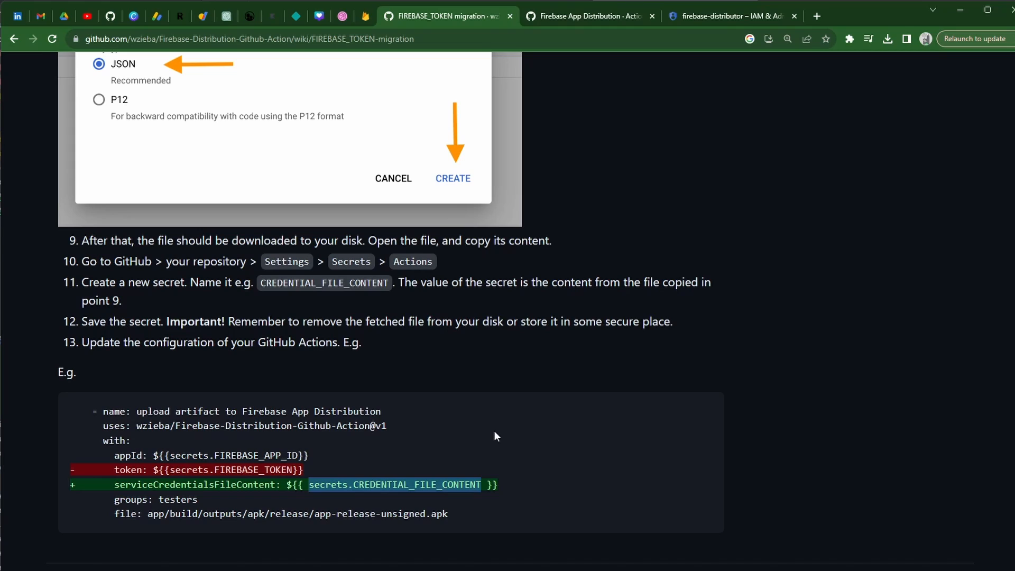
mouse_move(544, 477)
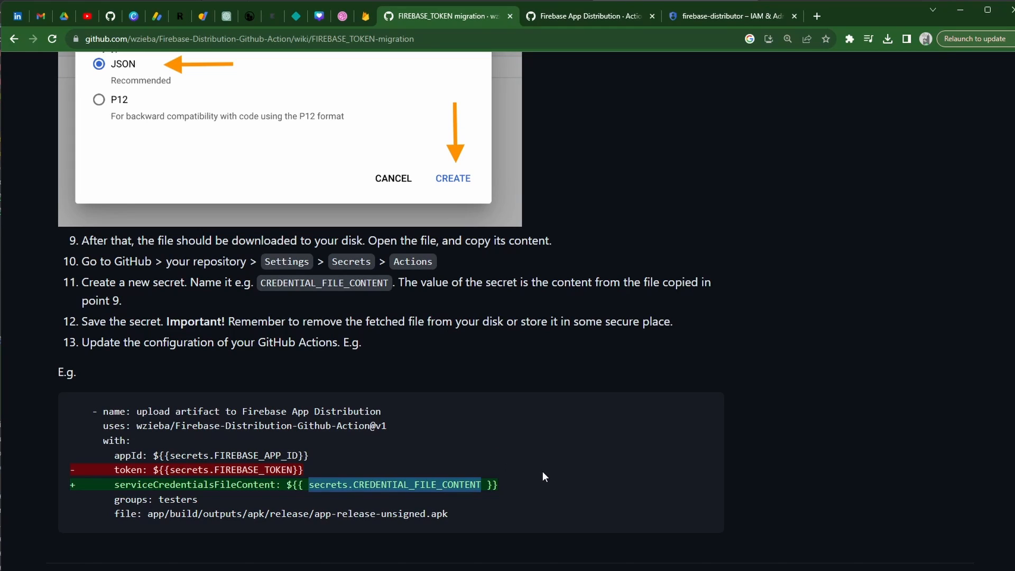